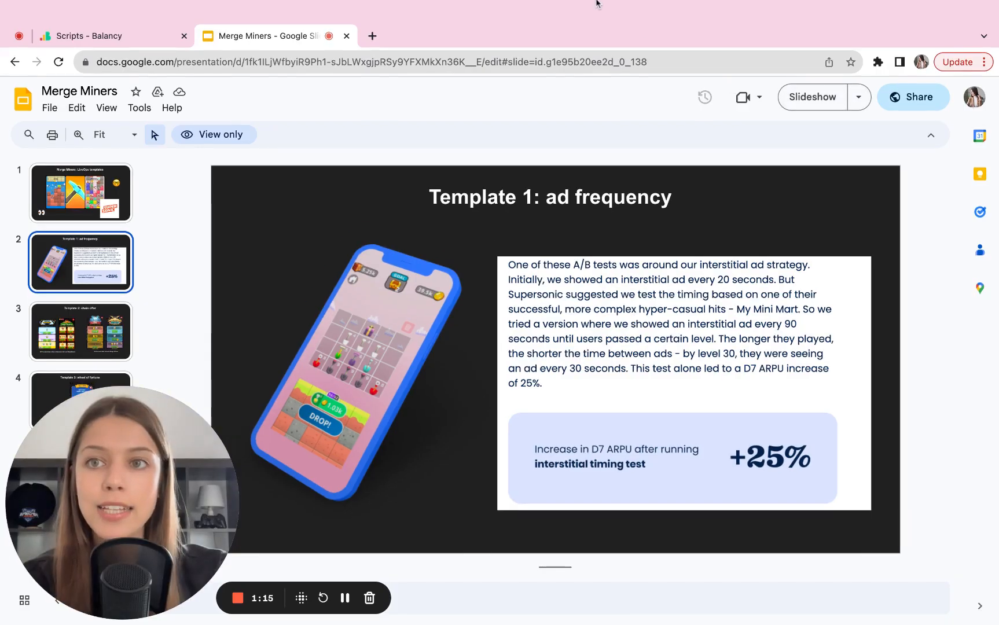
- Switch from the Google Slides deck to the Balancy Scripts tab
click(108, 36)
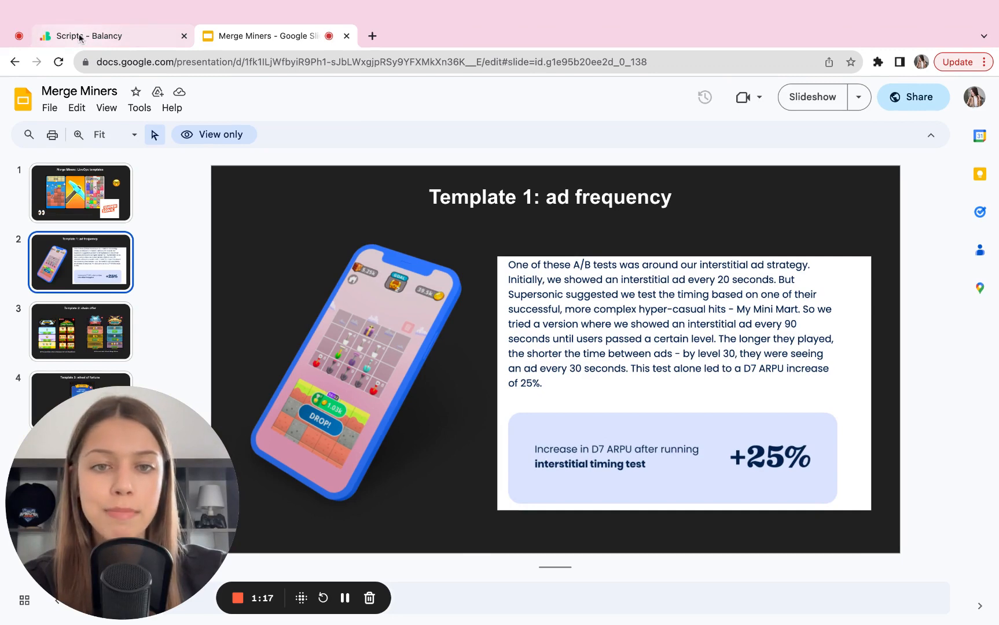
click(96, 36)
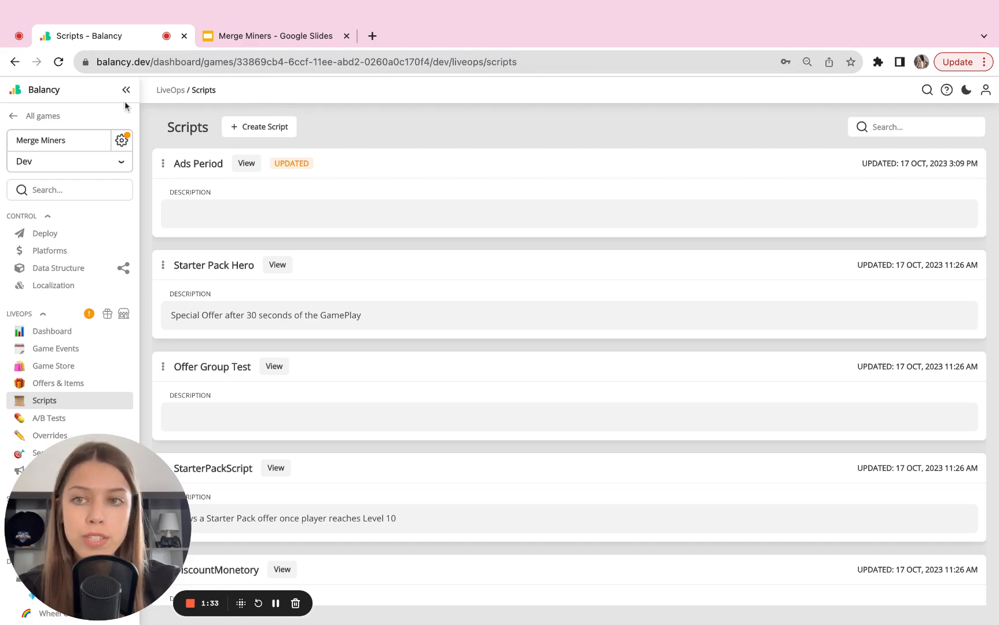
click(121, 139)
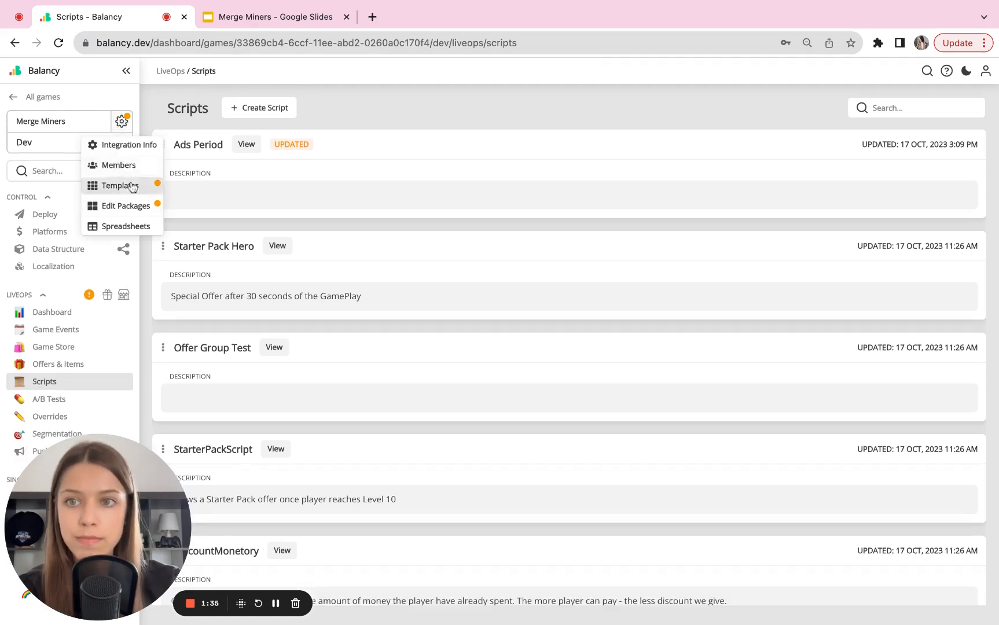
click(122, 185)
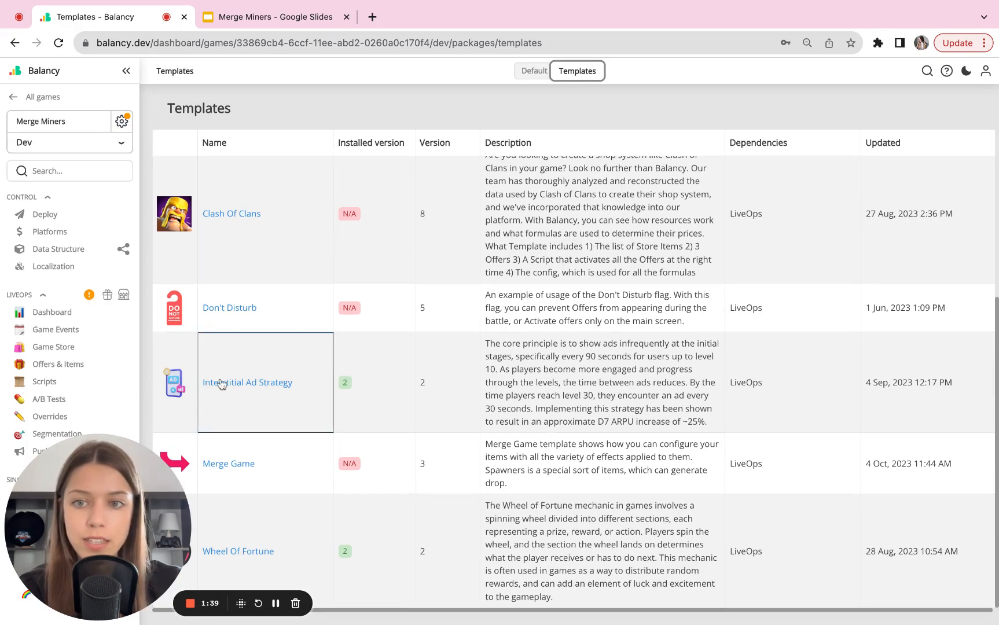
click(247, 382)
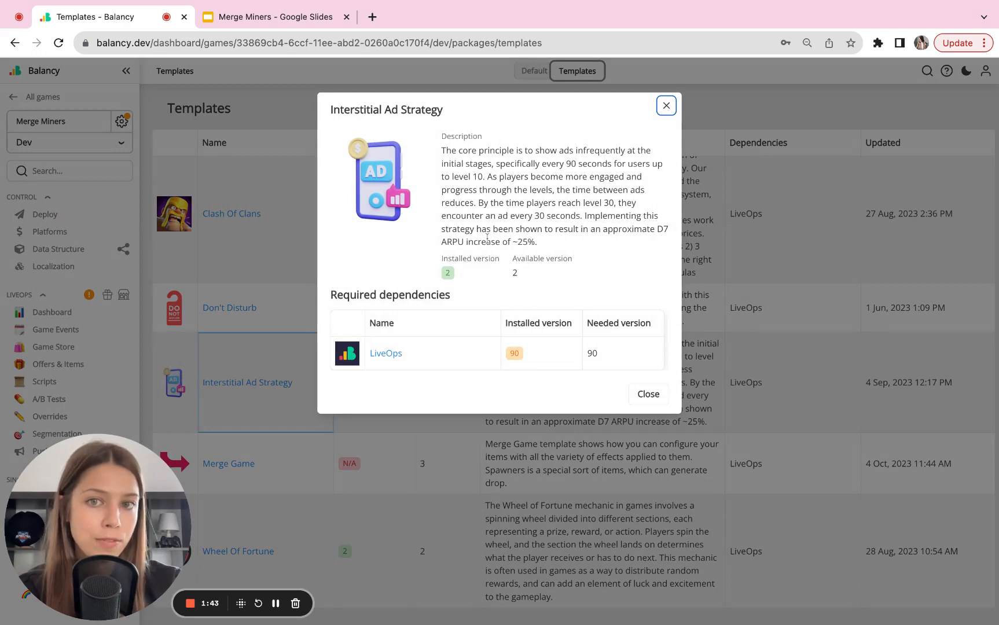
mouse_move(525, 389)
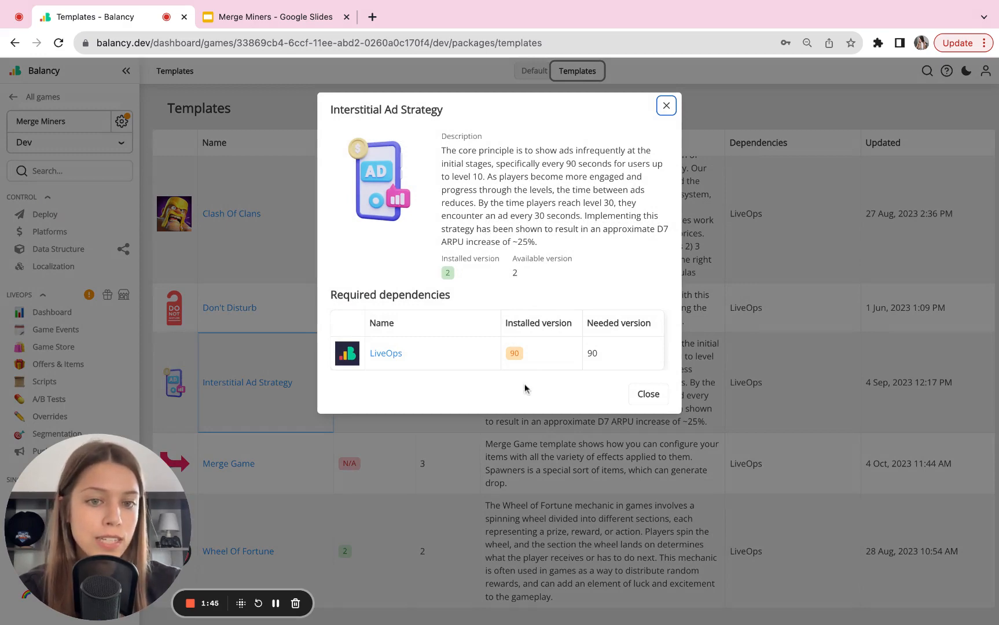
click(647, 394)
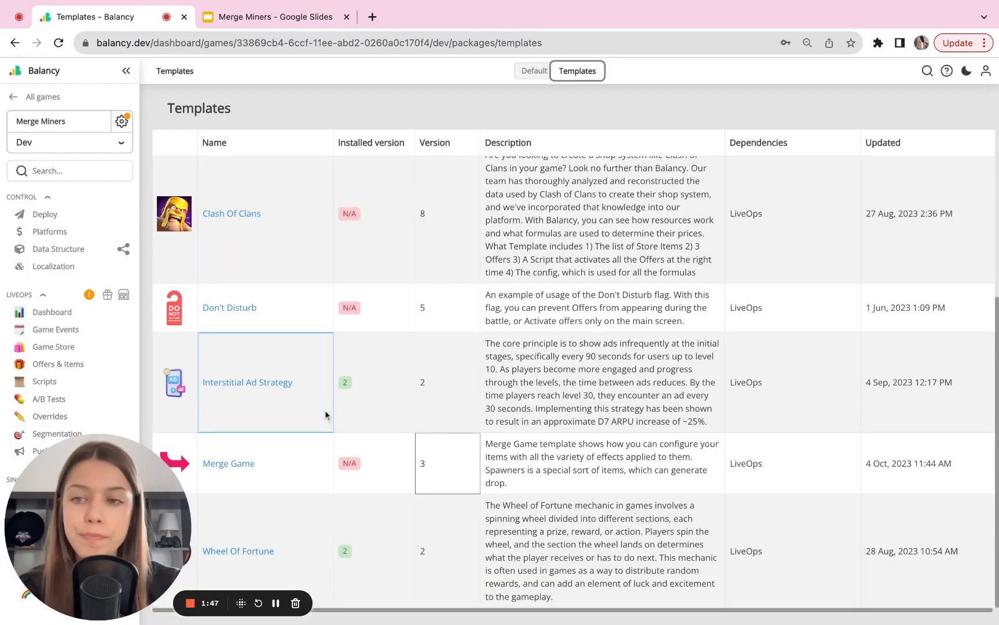
click(44, 381)
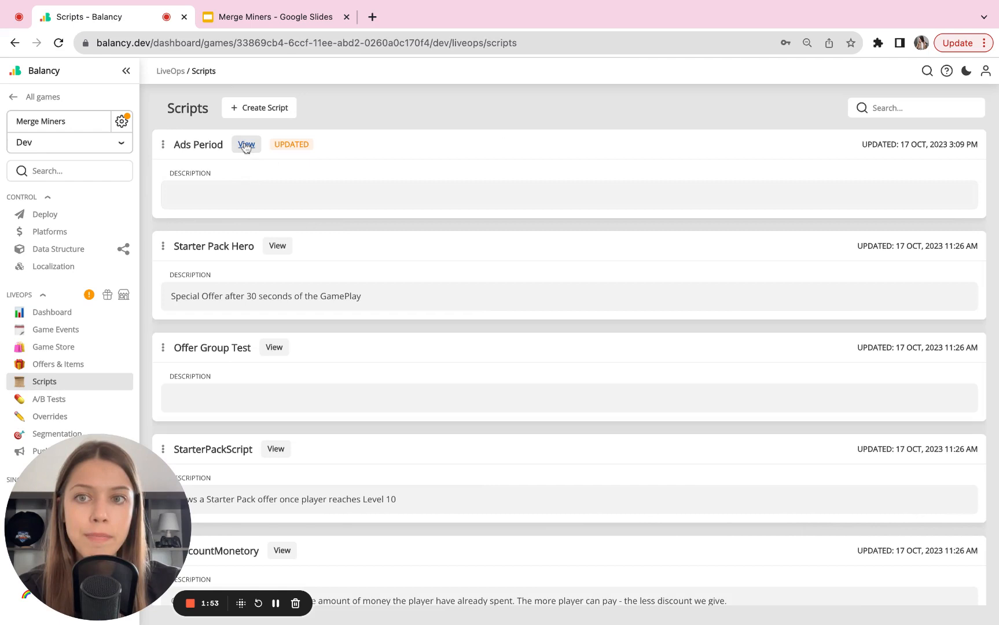
- View the Ads Period script's node graph
click(245, 143)
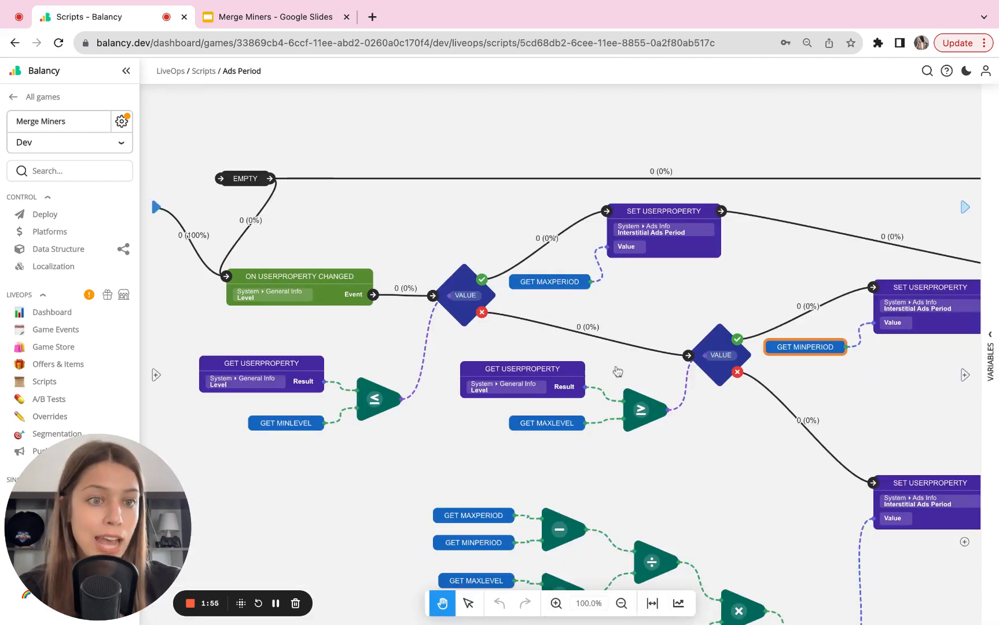
mouse_move(706, 503)
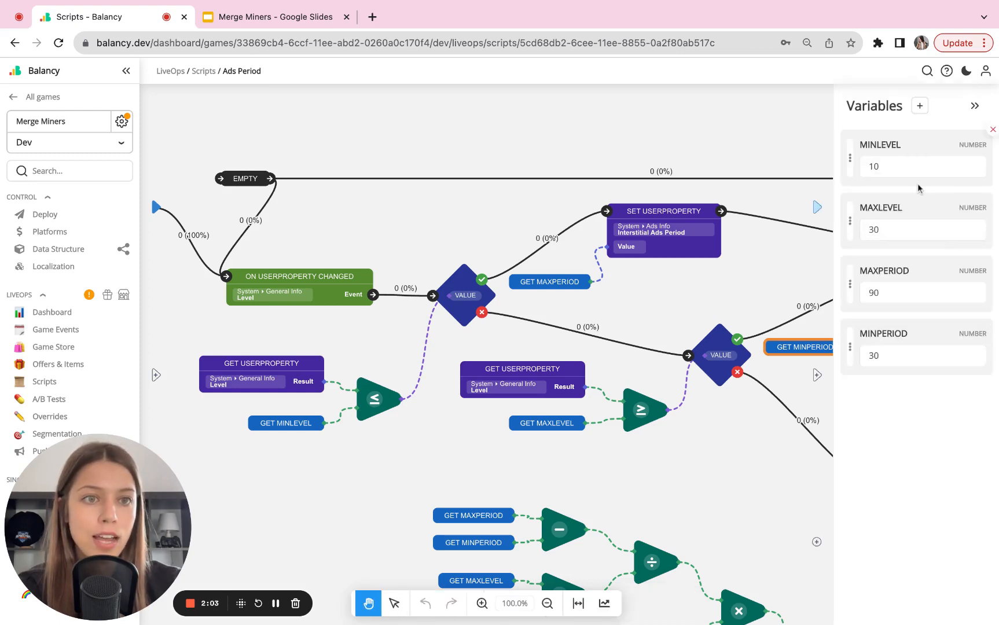
click(921, 229)
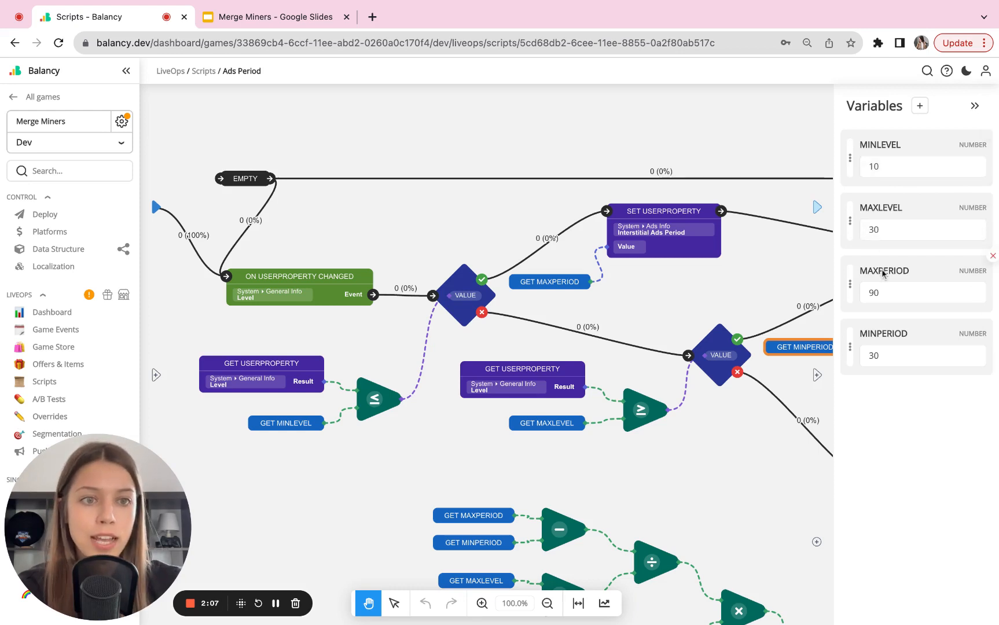
click(893, 293)
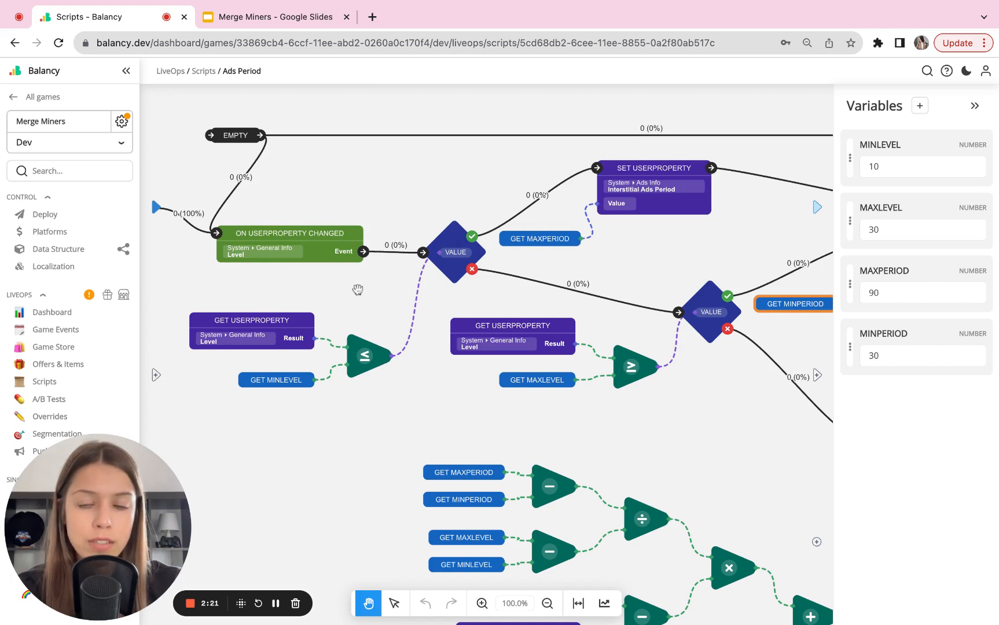
mouse_move(390, 332)
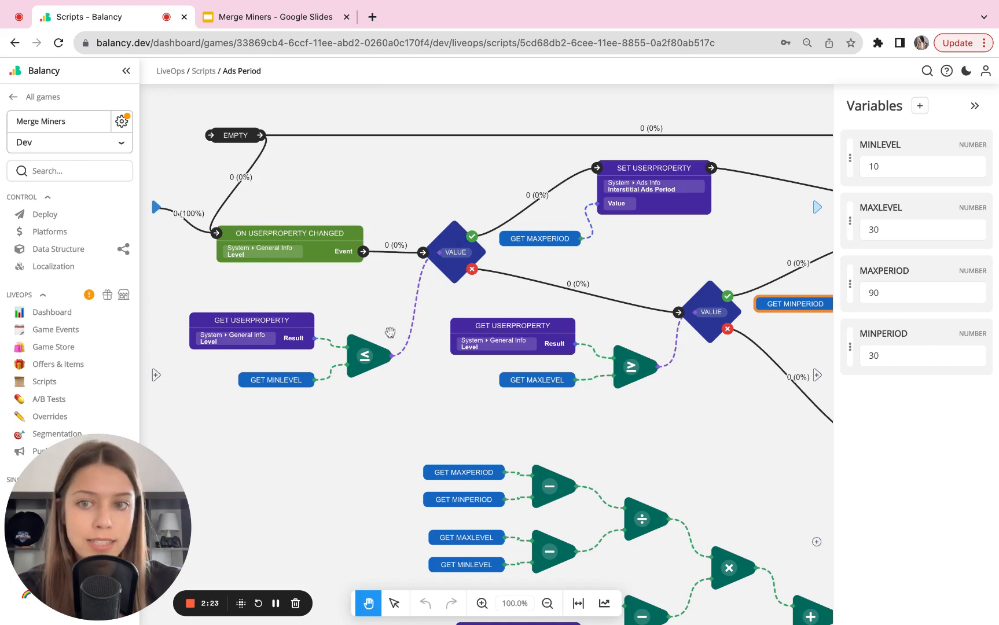
mouse_move(378, 344)
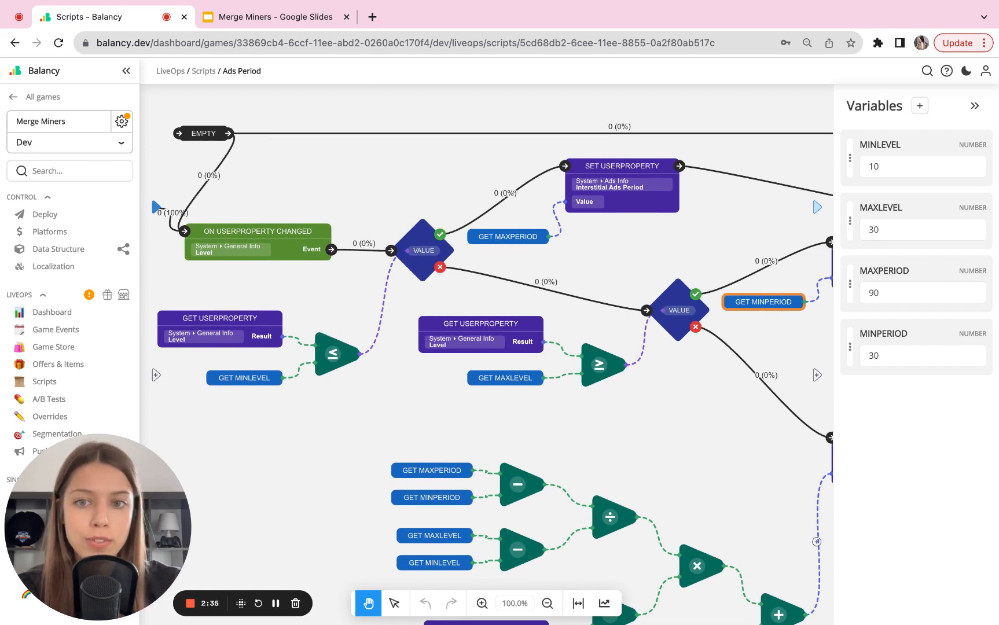
mouse_move(402, 315)
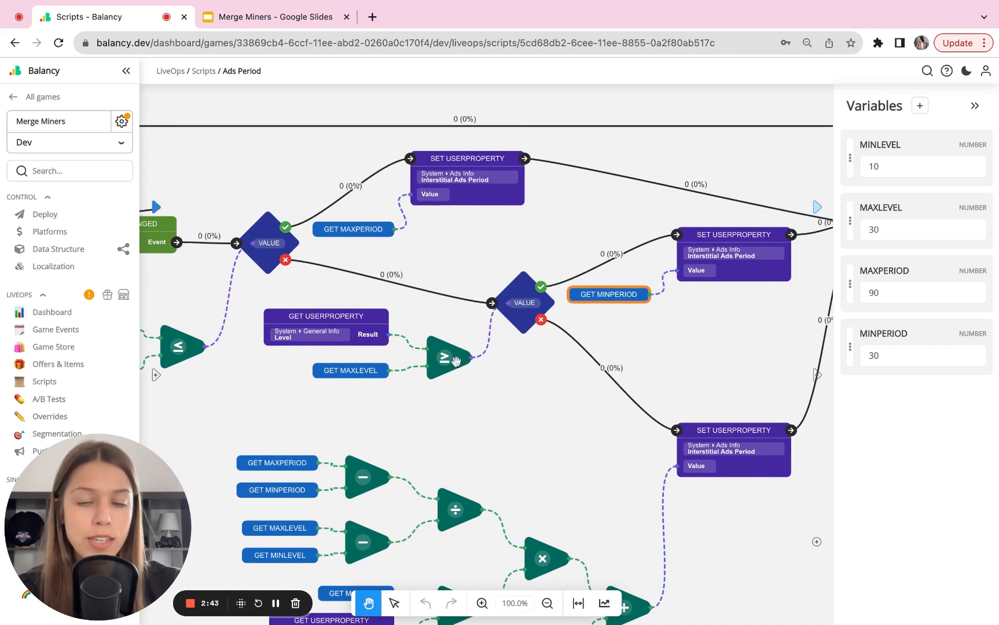
click(349, 370)
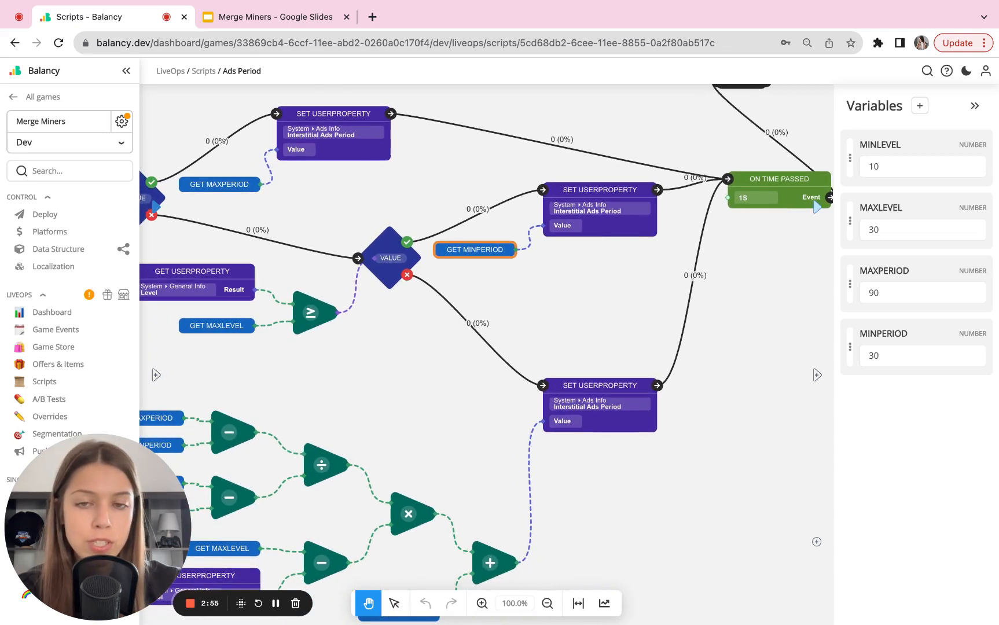
mouse_move(460, 321)
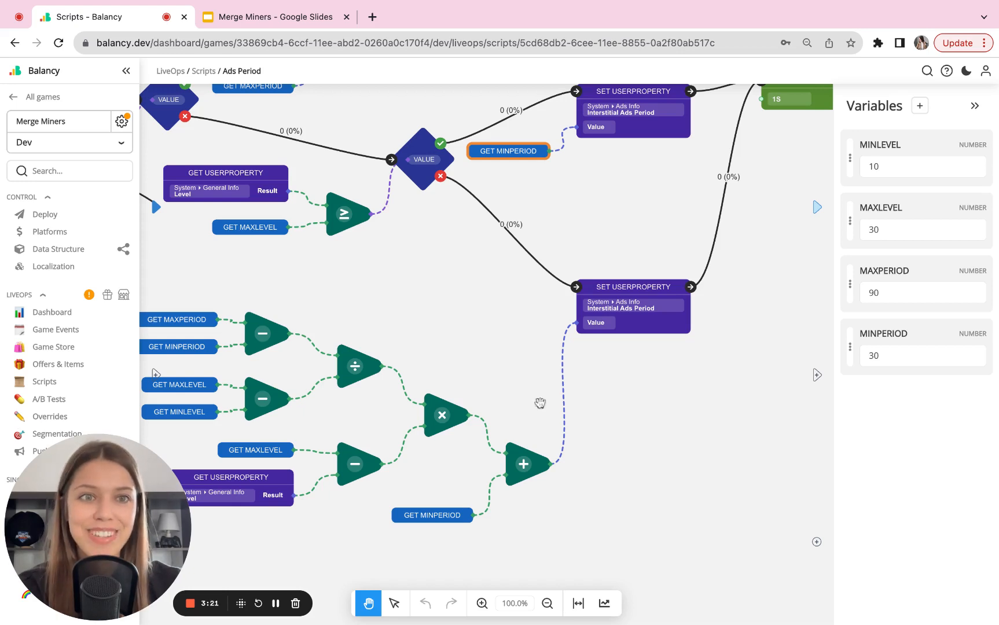
click(274, 16)
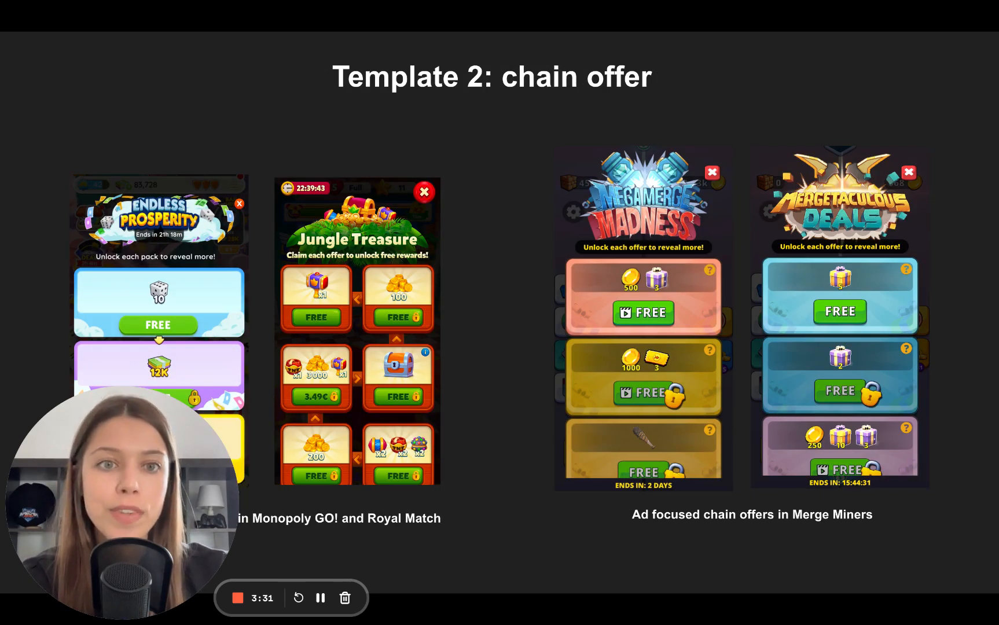
mouse_move(269, 489)
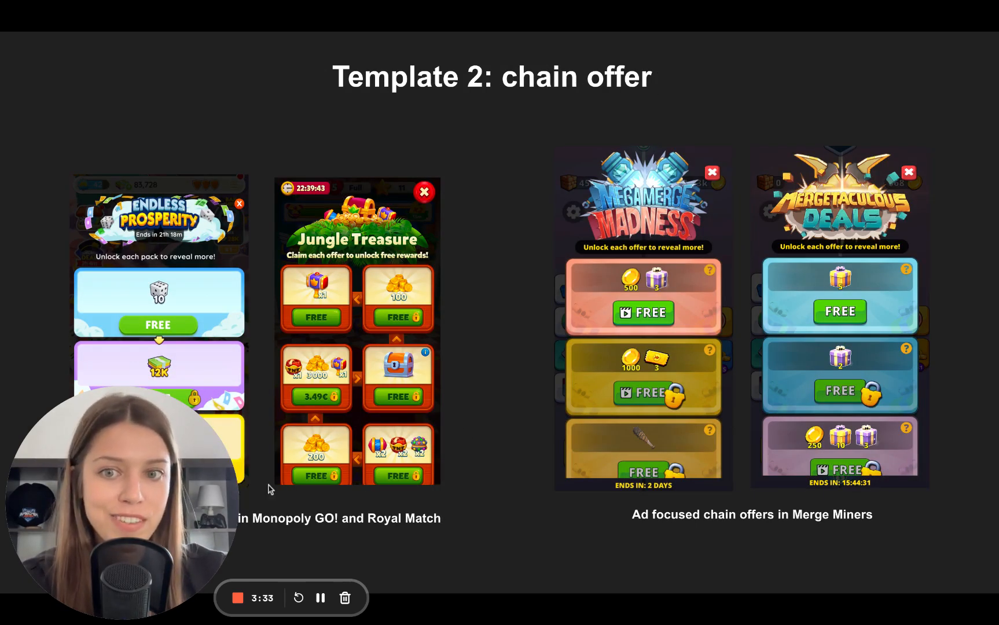
mouse_move(258, 436)
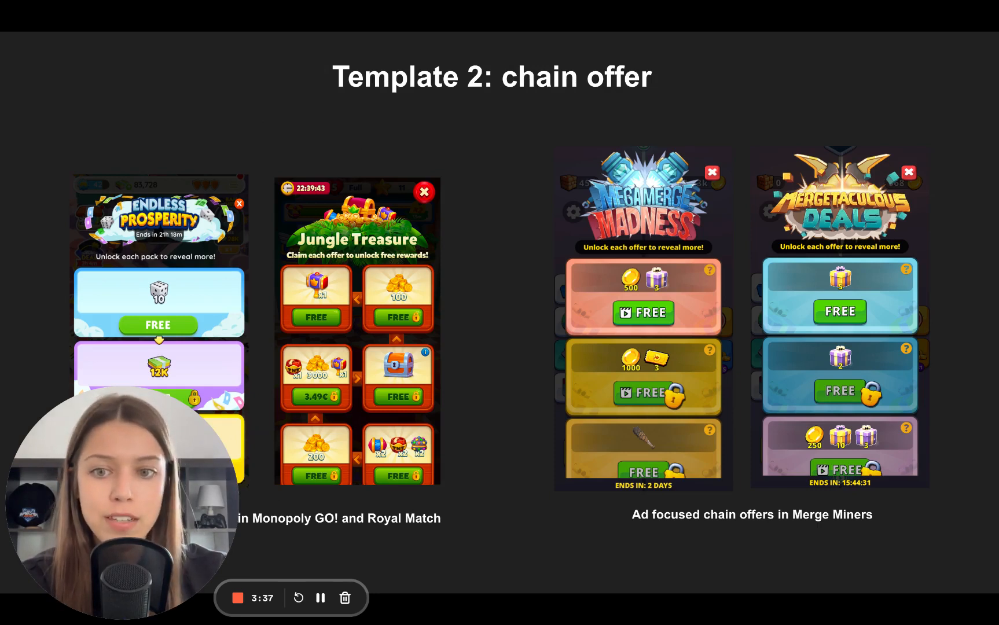
mouse_move(94, 171)
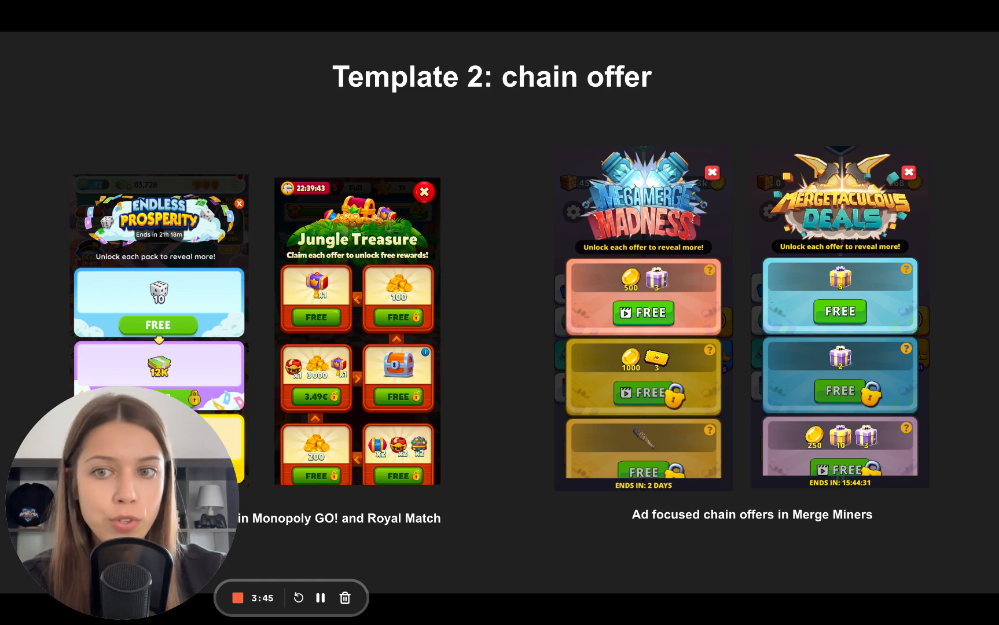
mouse_move(352, 300)
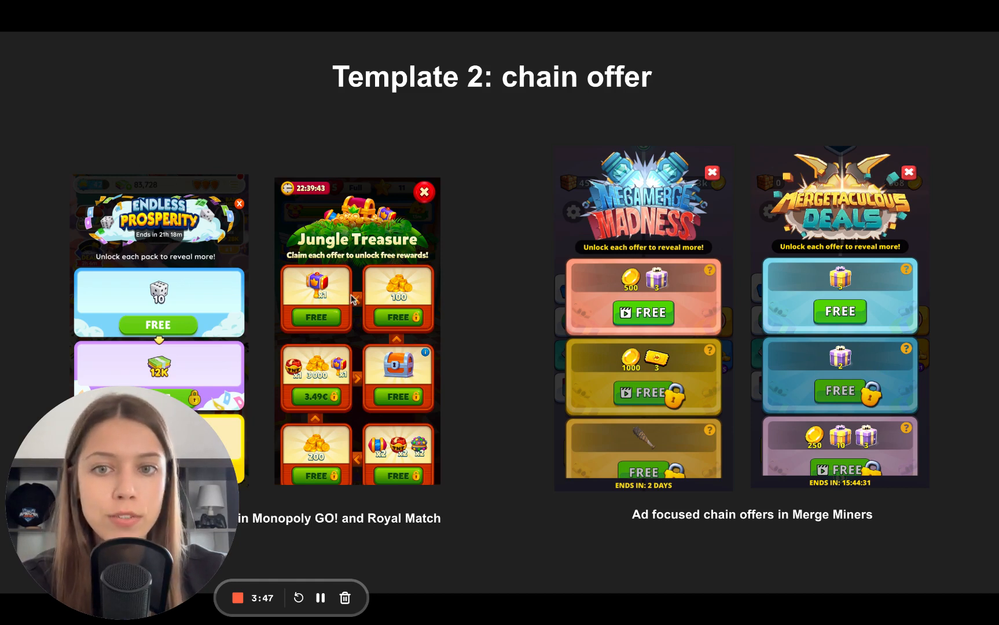
mouse_move(401, 330)
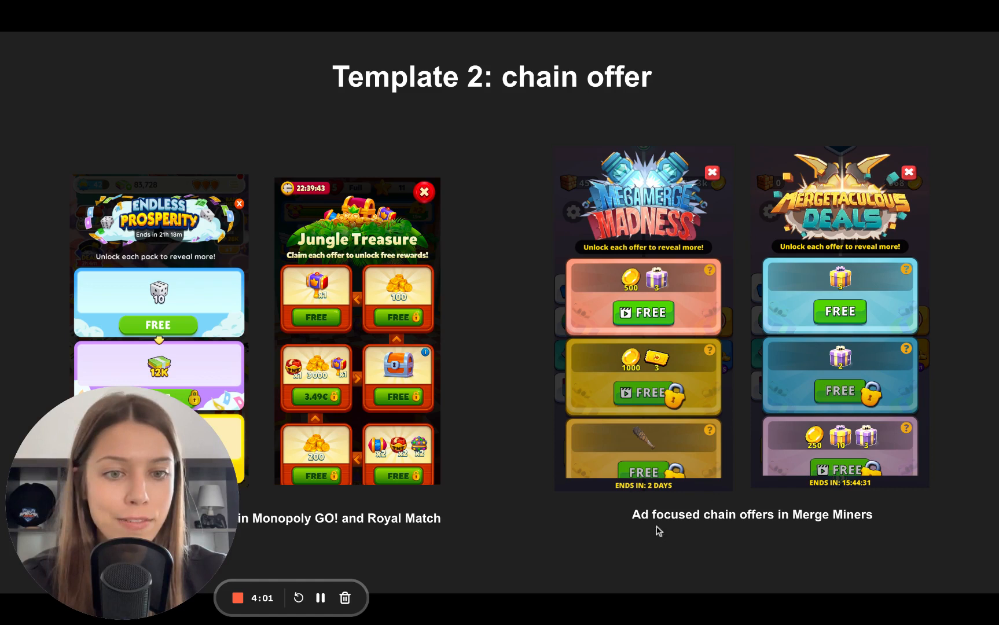
mouse_move(707, 531)
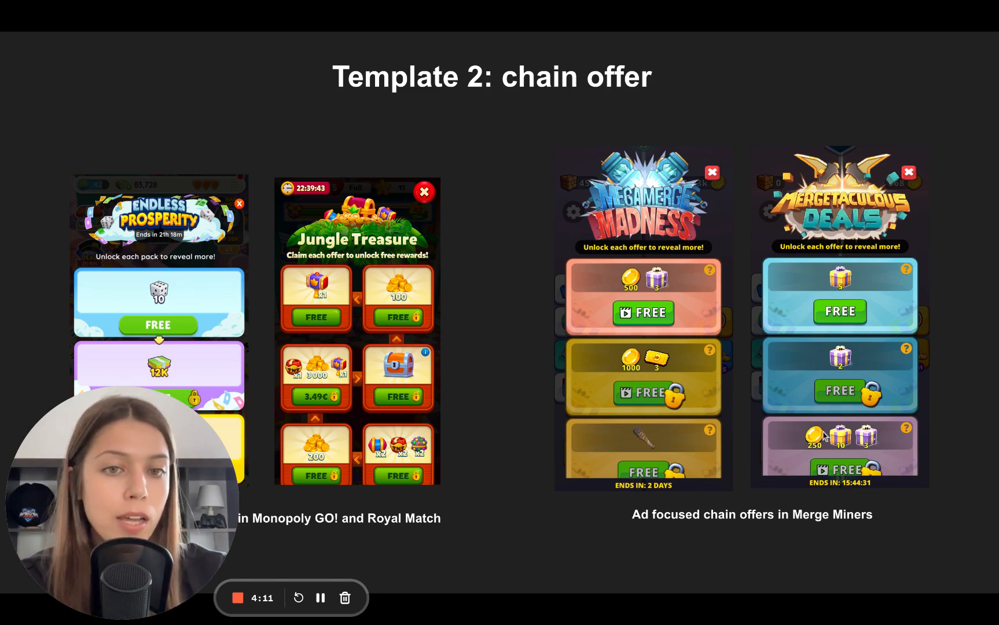
mouse_move(806, 465)
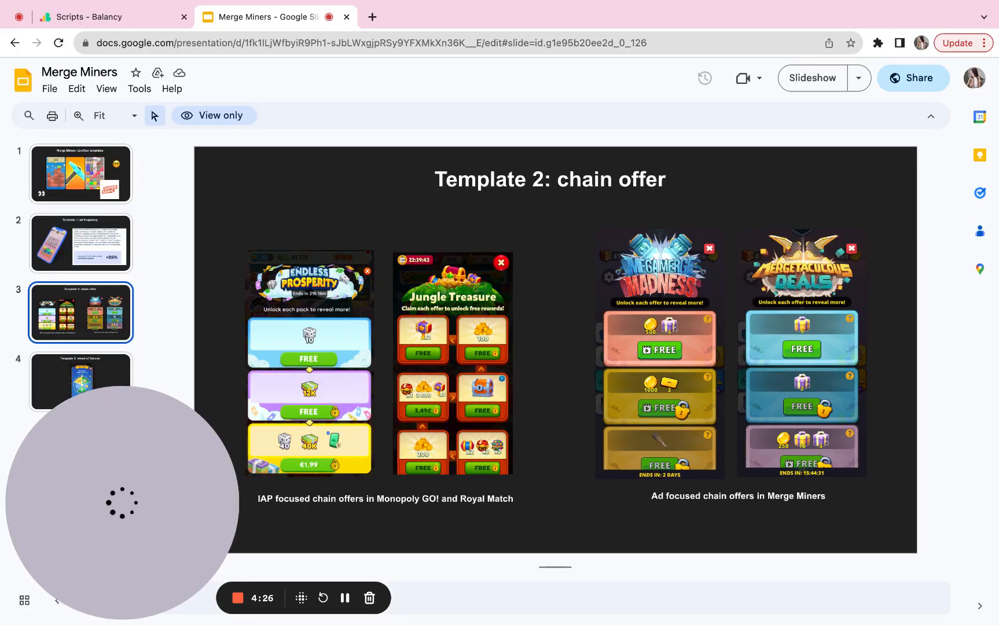
- Start a new offer group from the Balancy Offers page
click(112, 16)
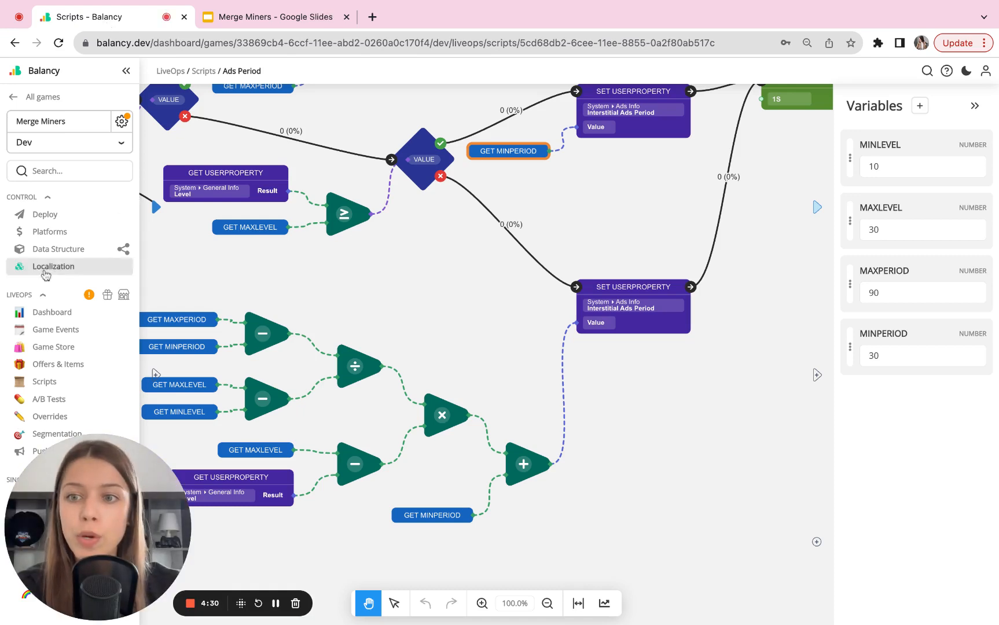
click(58, 363)
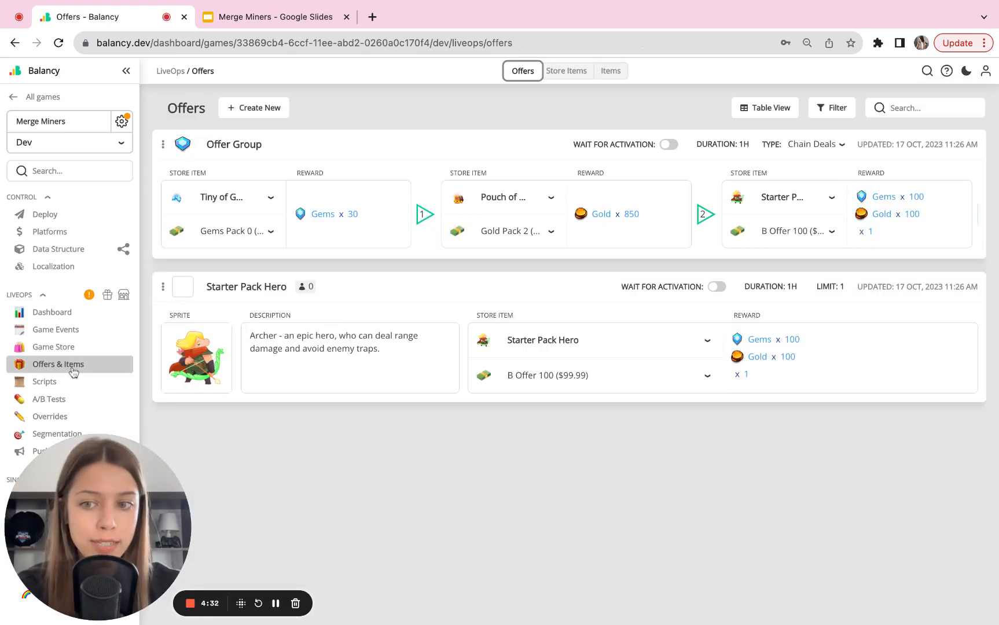
click(253, 107)
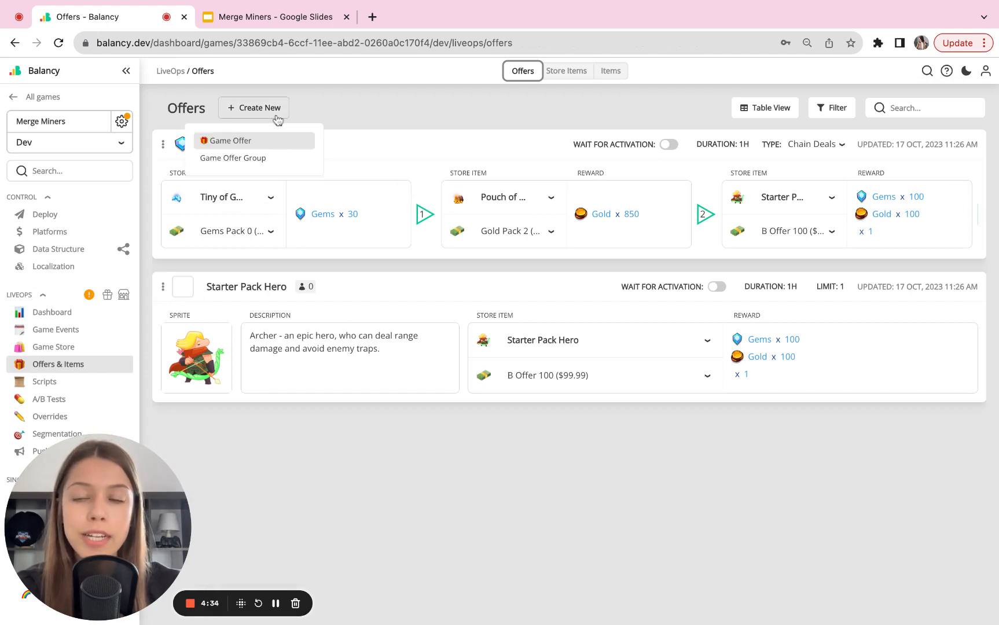
click(231, 141)
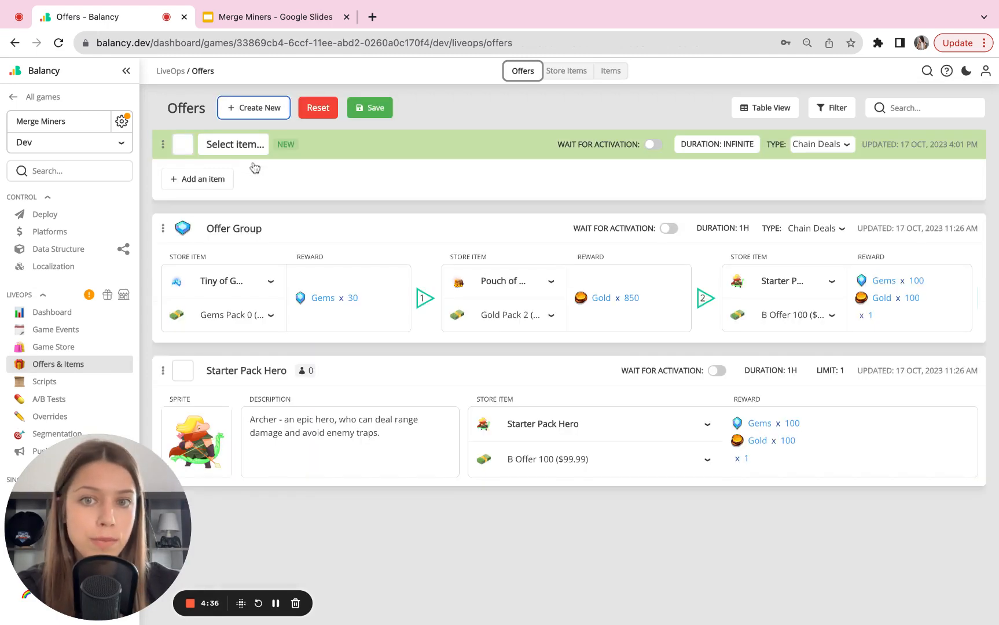
- Search 'mad' and assign Mega Merge Madness as the group's offer
click(233, 143)
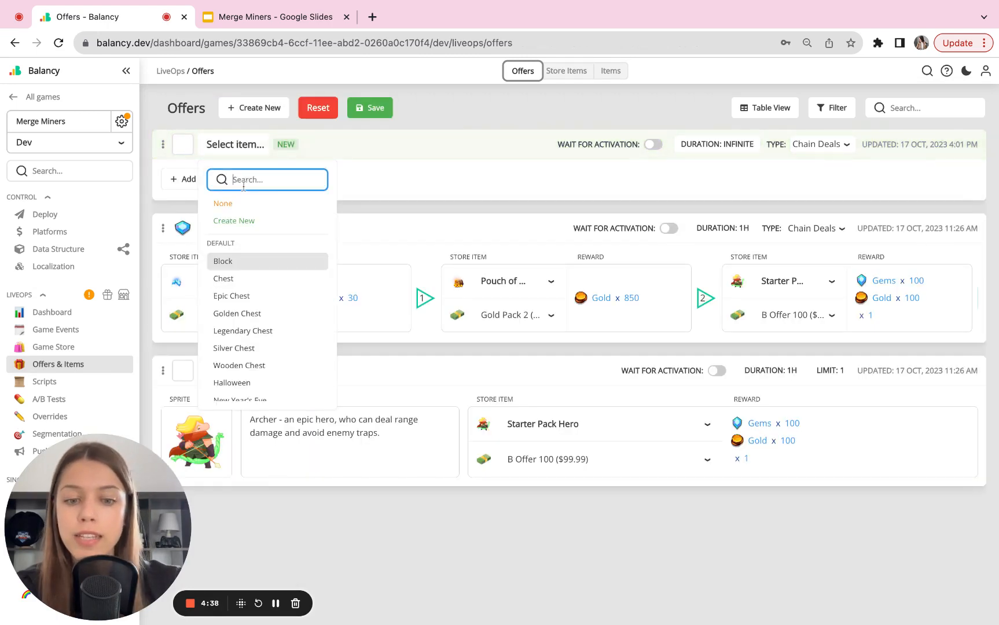
text(mad)
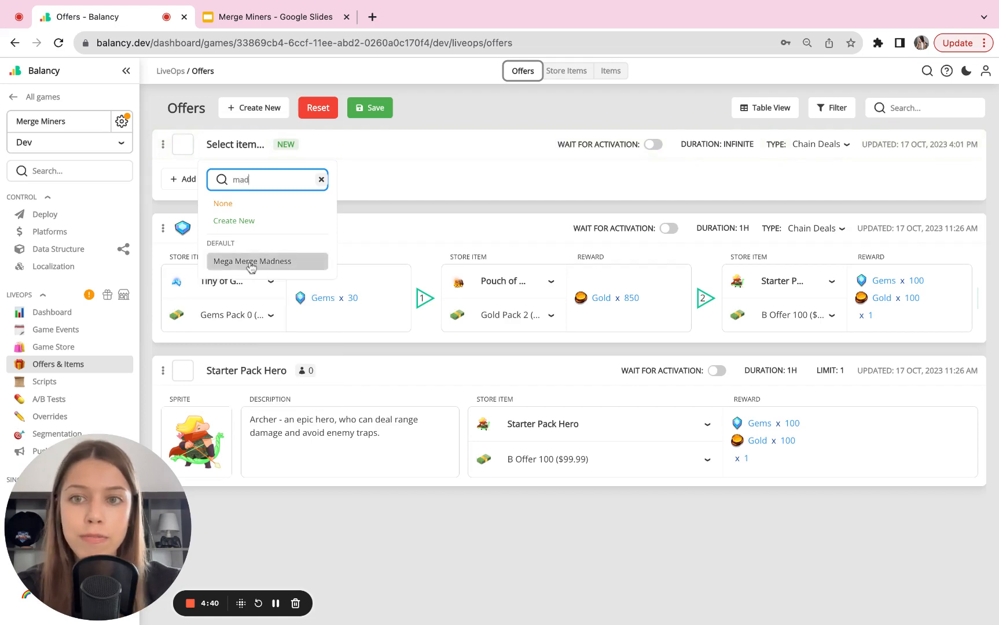
click(251, 261)
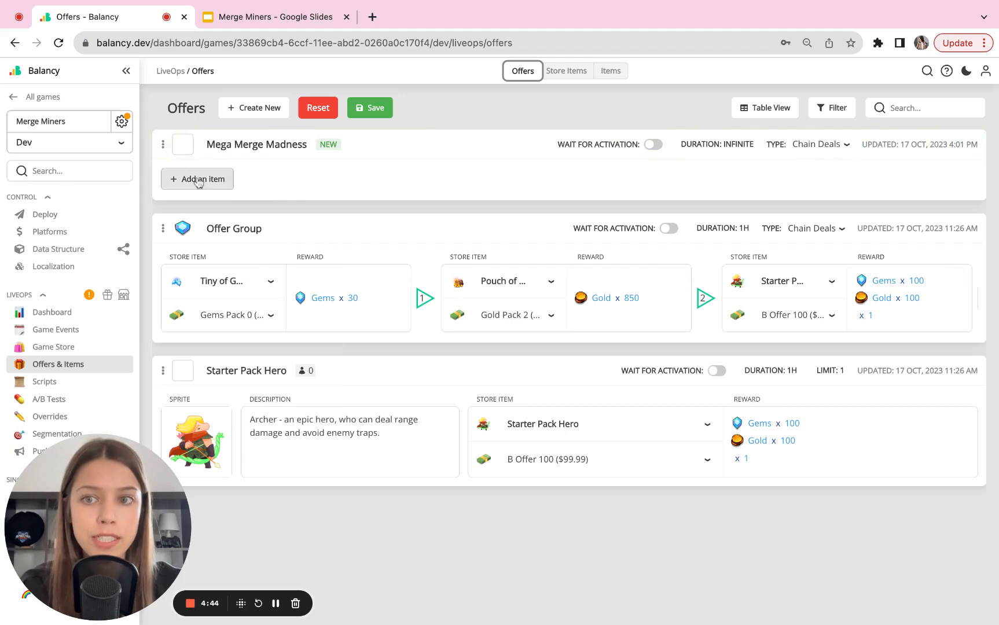
- Add three chain items: free Golden ticket, then Gift box and Gold for one ad each
click(197, 180)
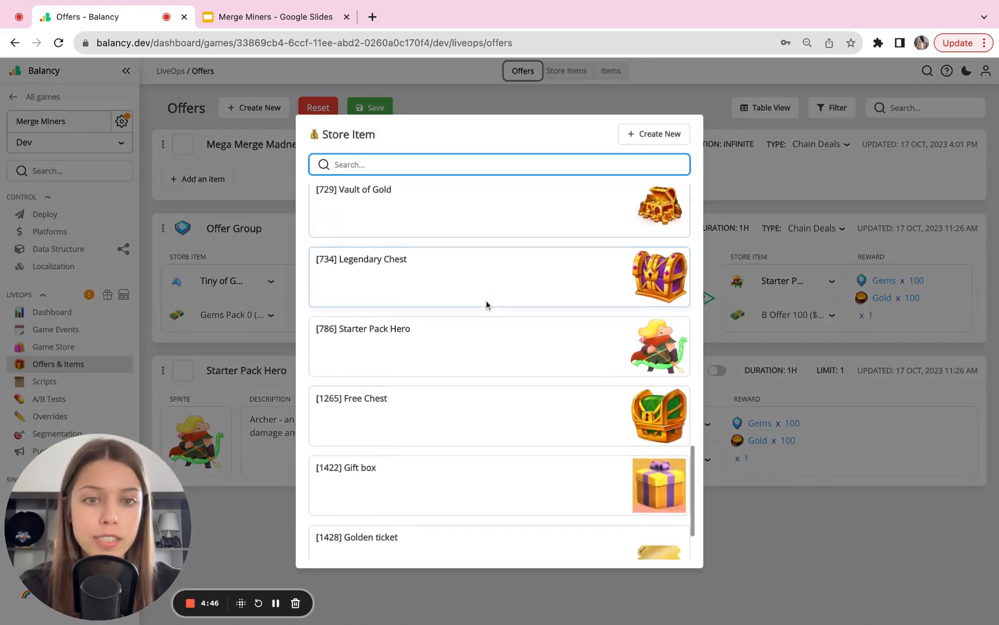
scroll(down, 3)
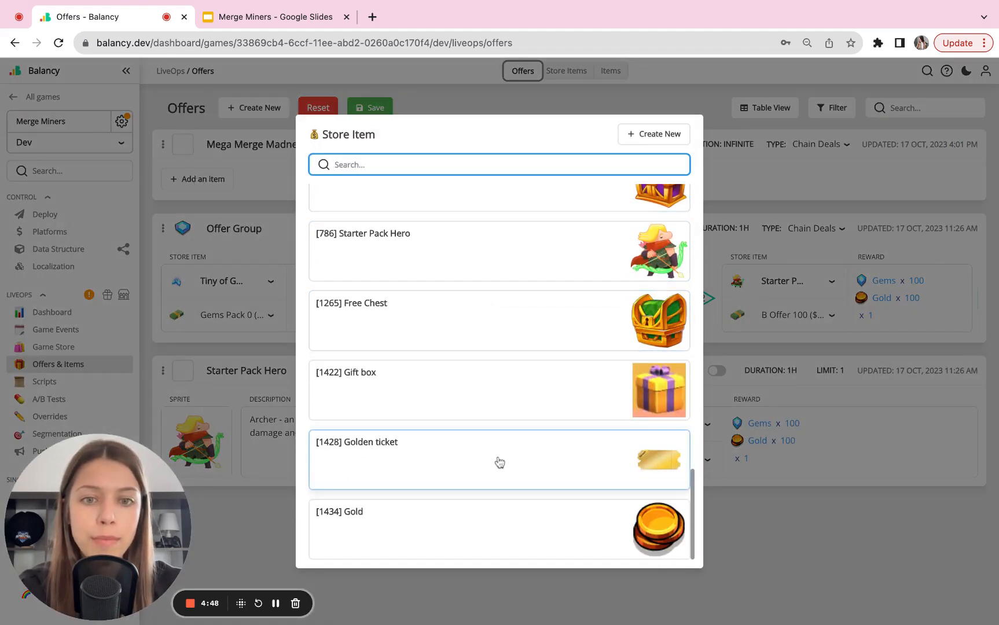
click(499, 460)
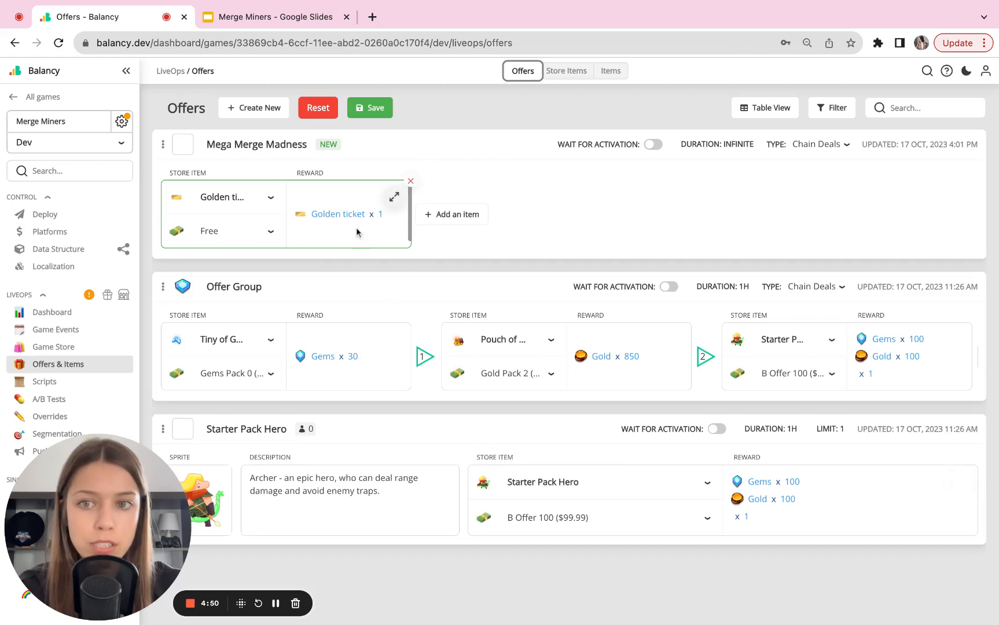
mouse_move(451, 214)
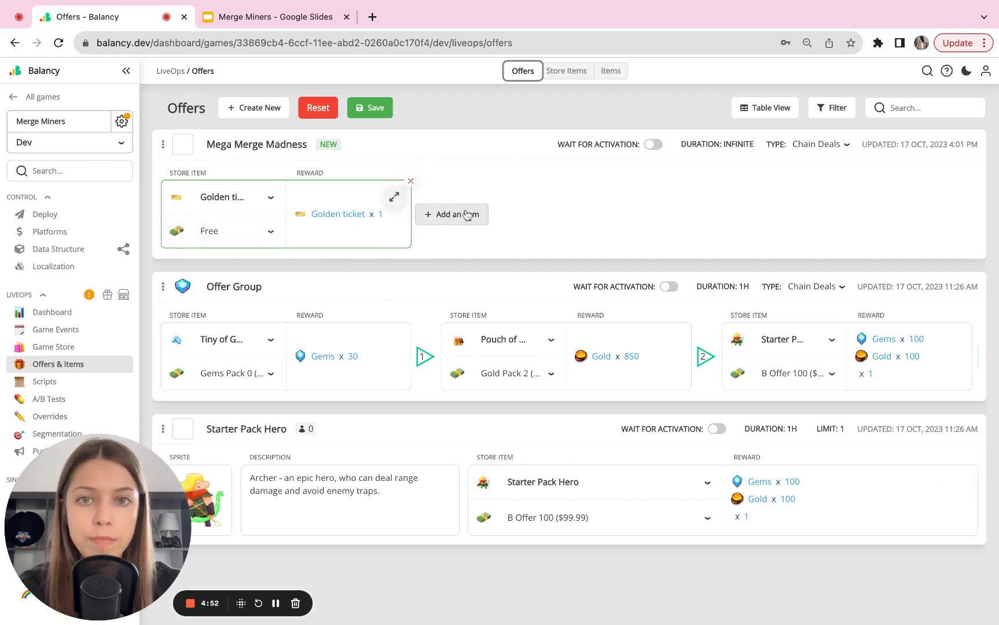
click(451, 215)
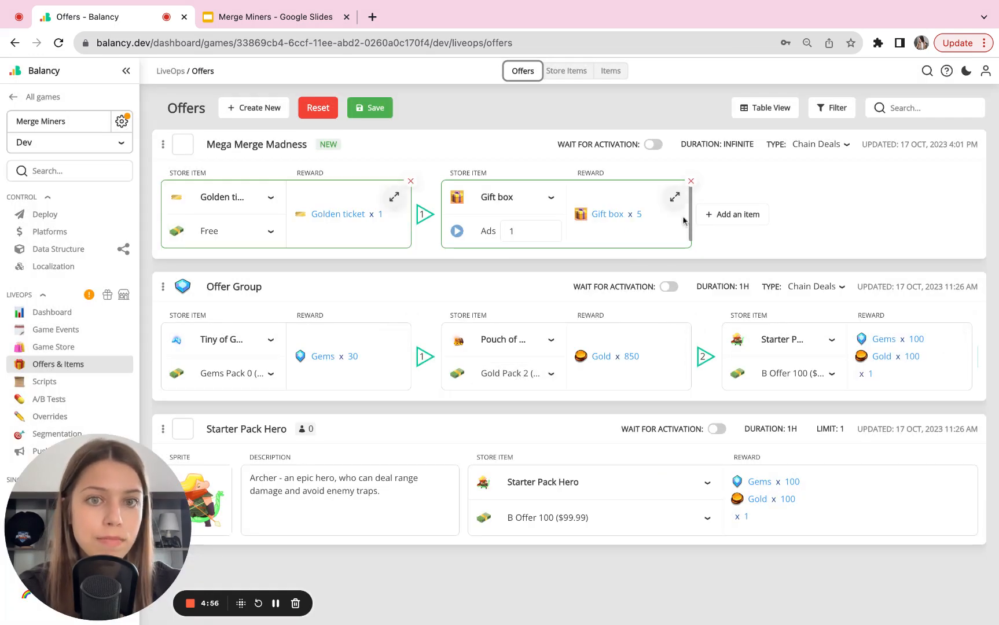
mouse_move(653, 216)
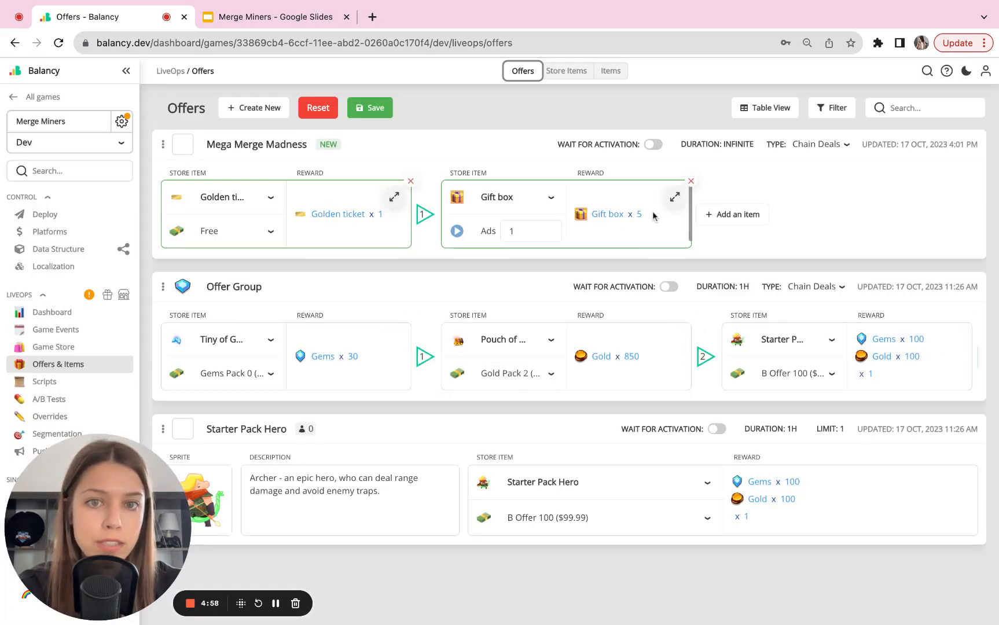
click(530, 230)
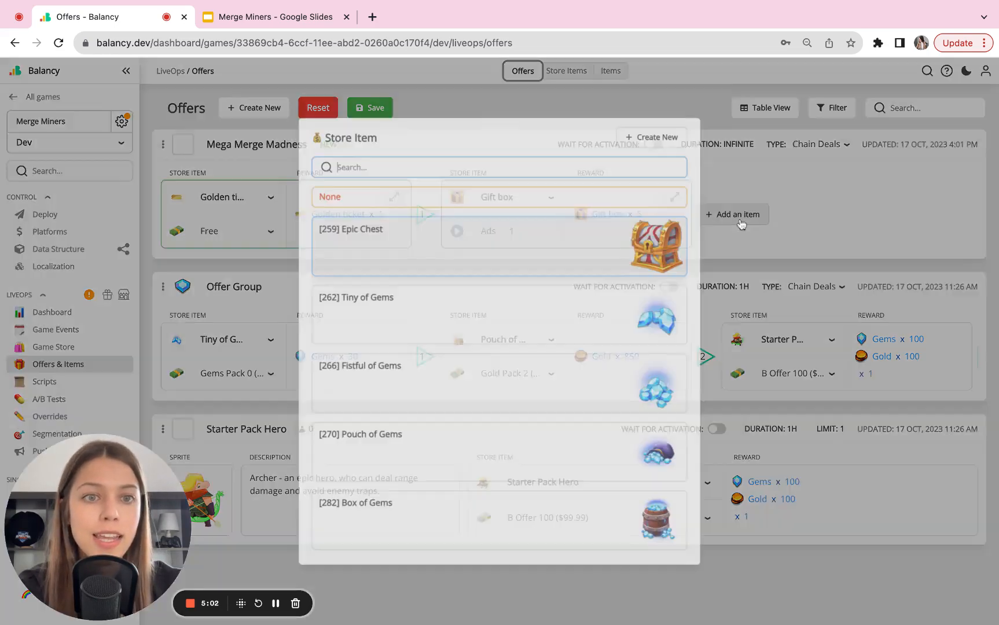
scroll(down, 3)
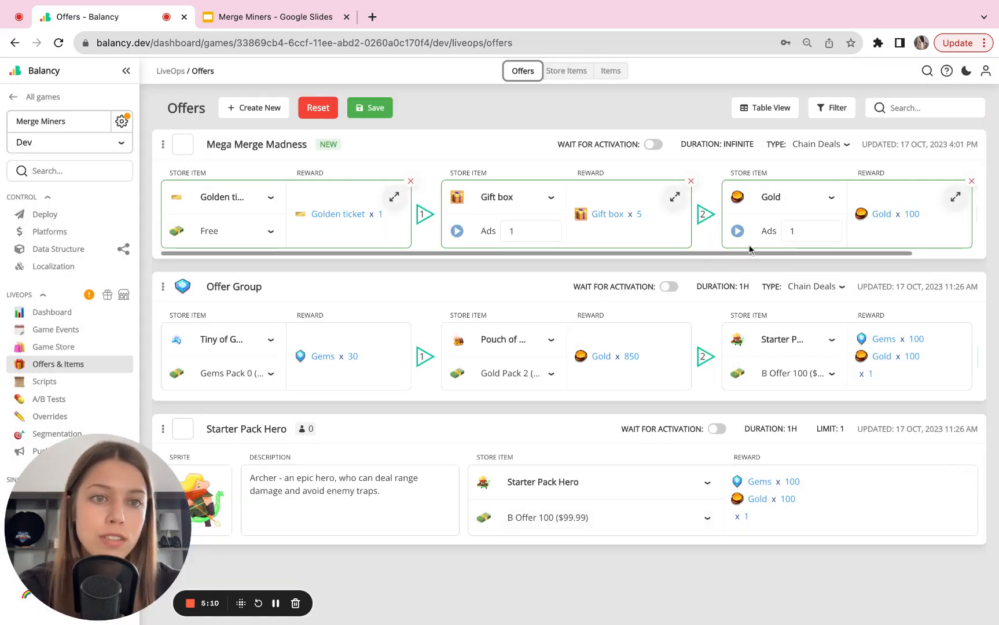
mouse_move(830, 218)
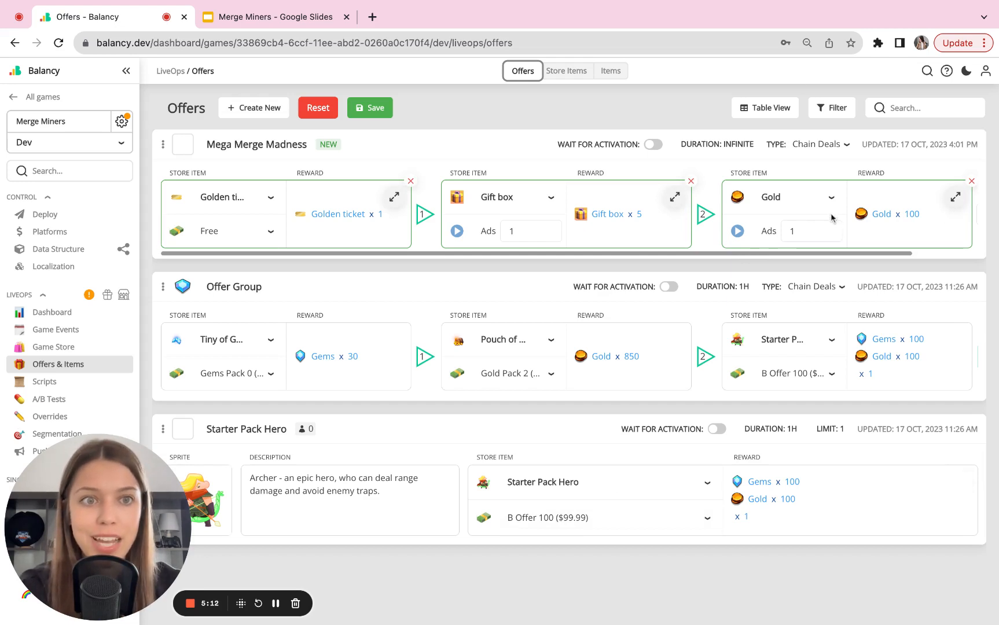
click(821, 144)
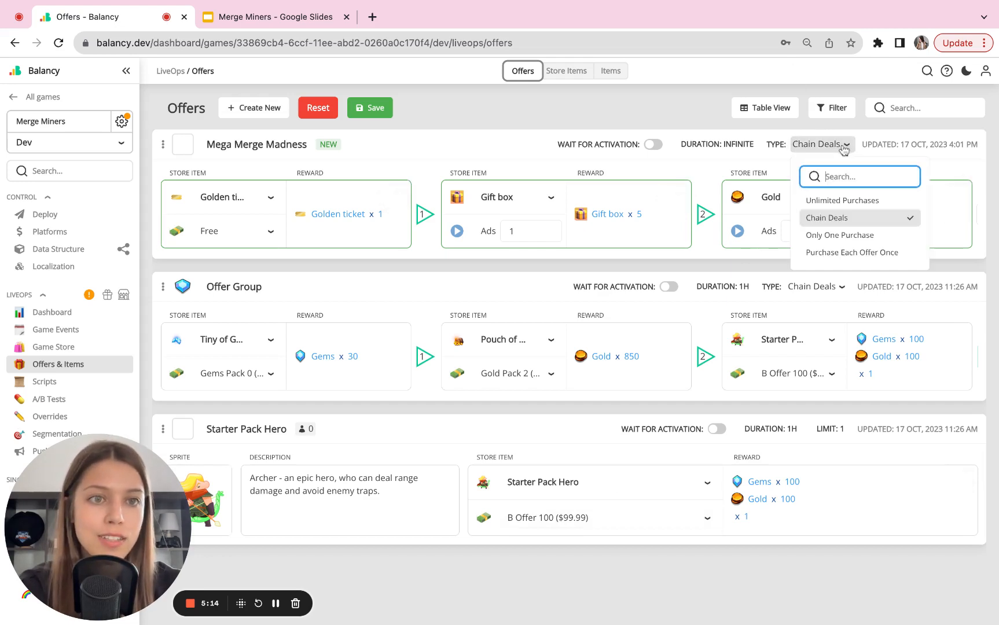
mouse_move(827, 218)
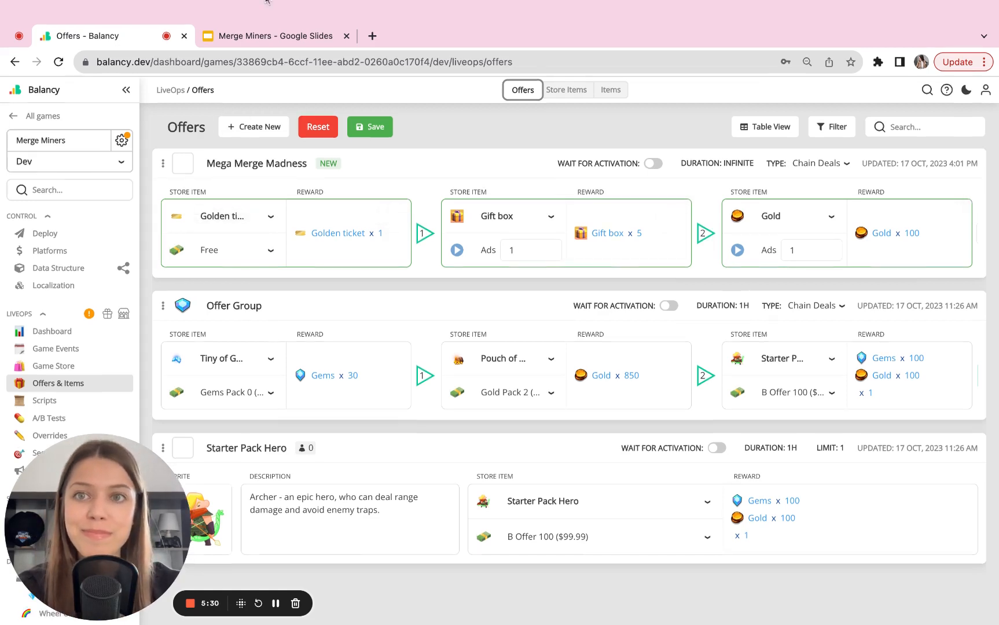
- Show slide 4, Template 3: wheel of fortune, in the Merge Miners deck
click(275, 36)
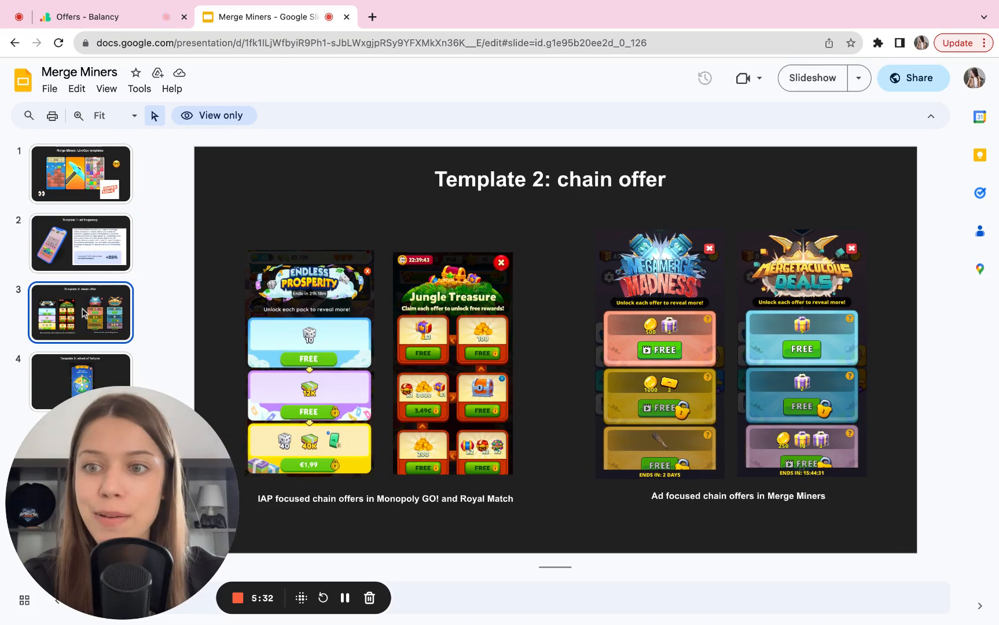
click(80, 381)
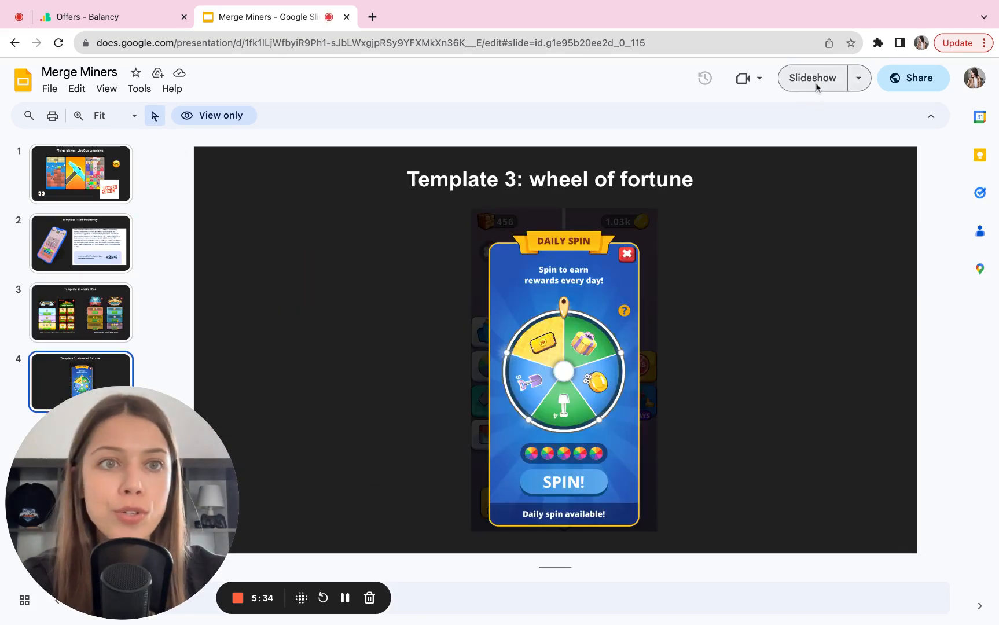
click(810, 78)
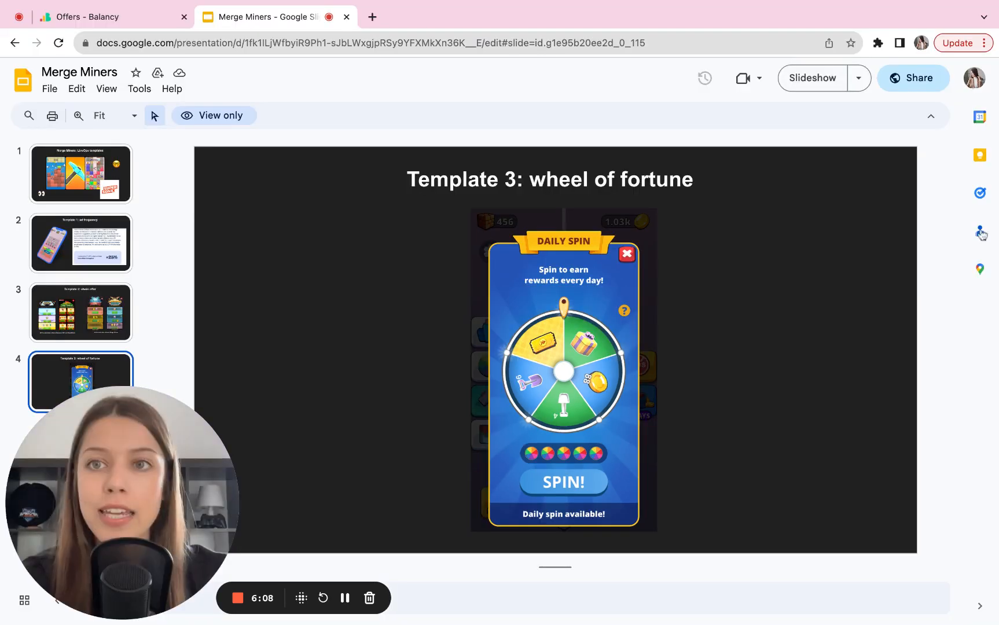
- Navigate via settings Templates to the Wheel Of Fortune template documents
click(98, 16)
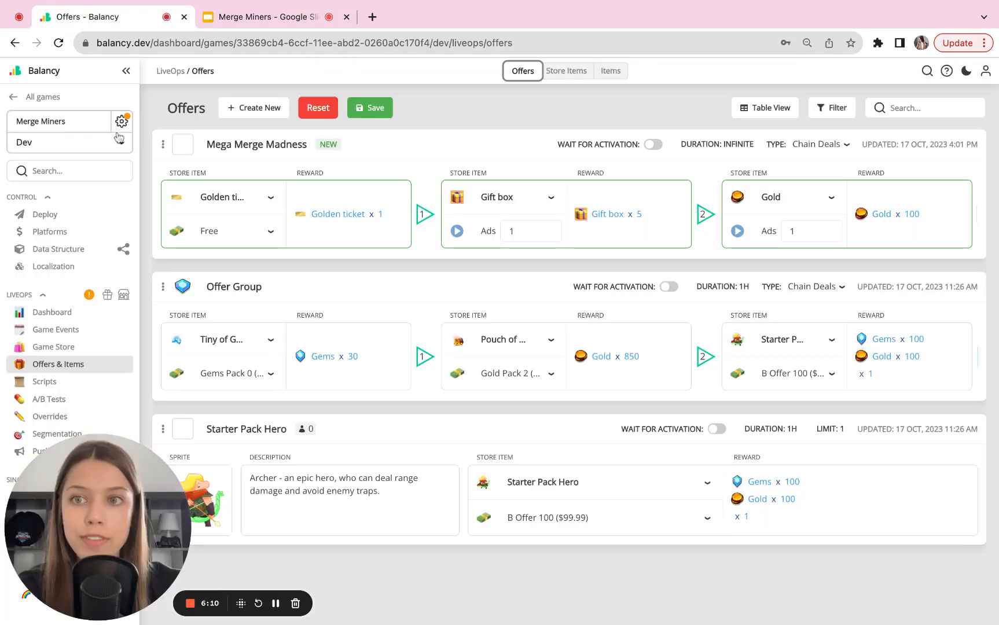
click(122, 122)
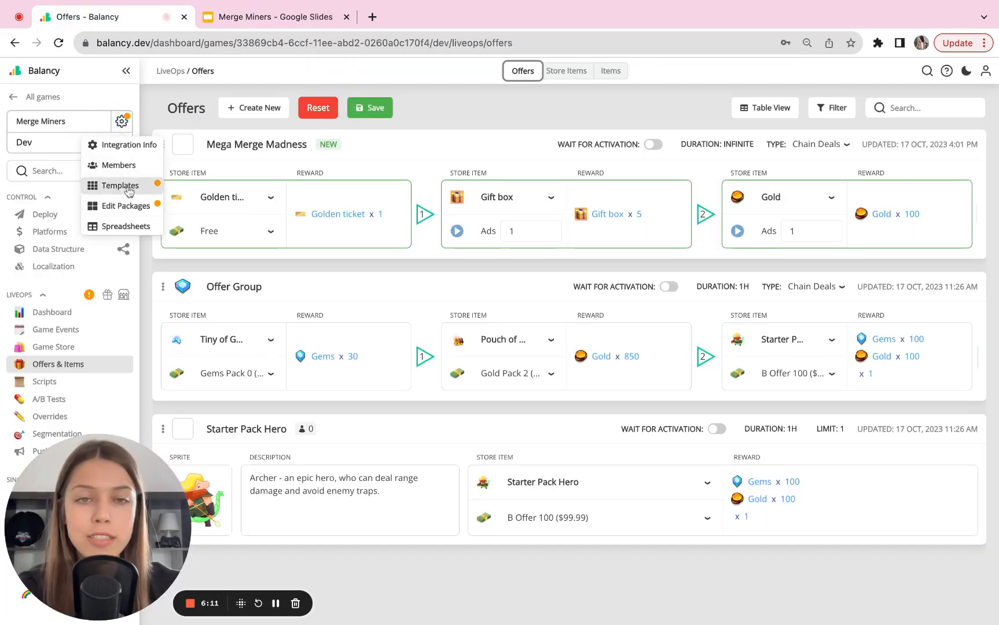
click(120, 186)
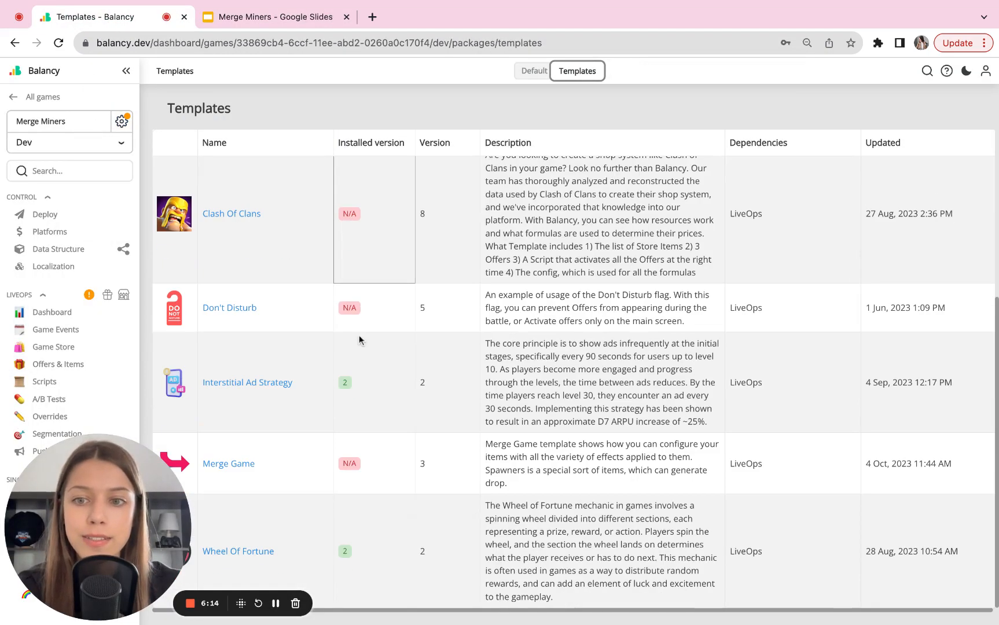
click(237, 551)
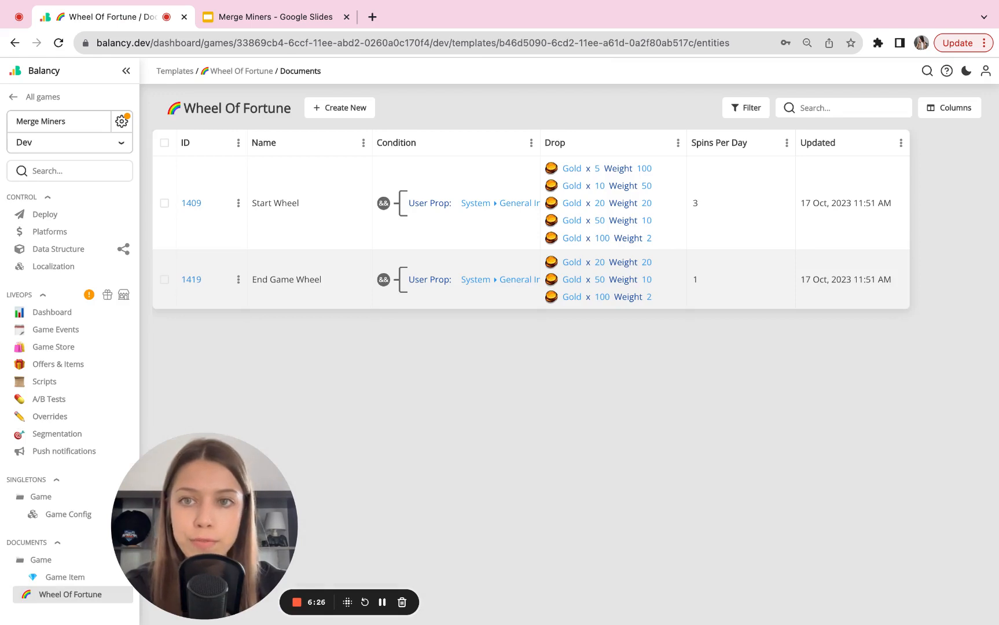
- Resize the condition column to read the level rules and open Start Wheel's Drop editor
click(211, 279)
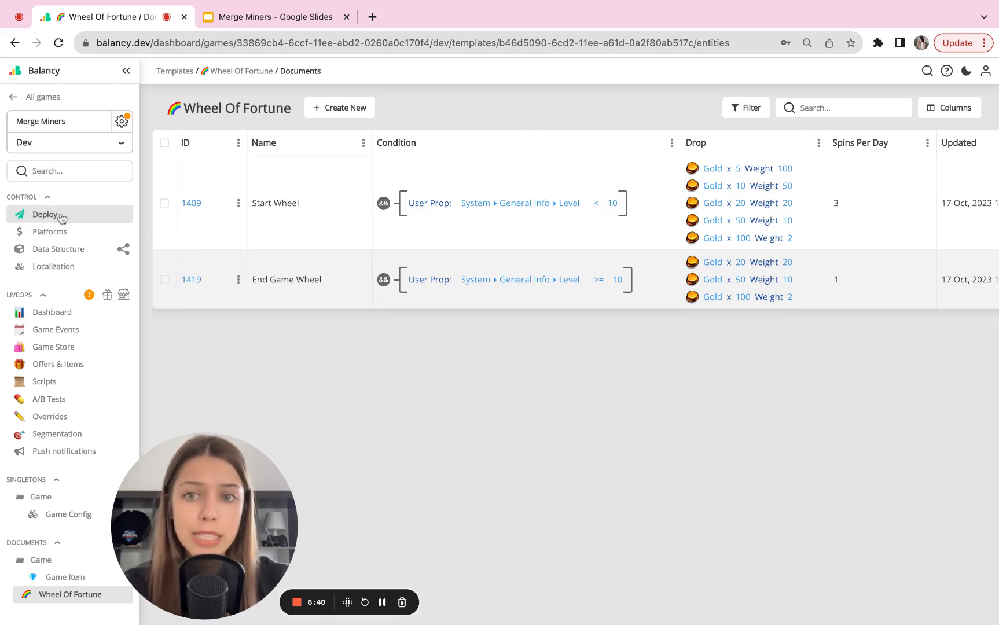
click(237, 279)
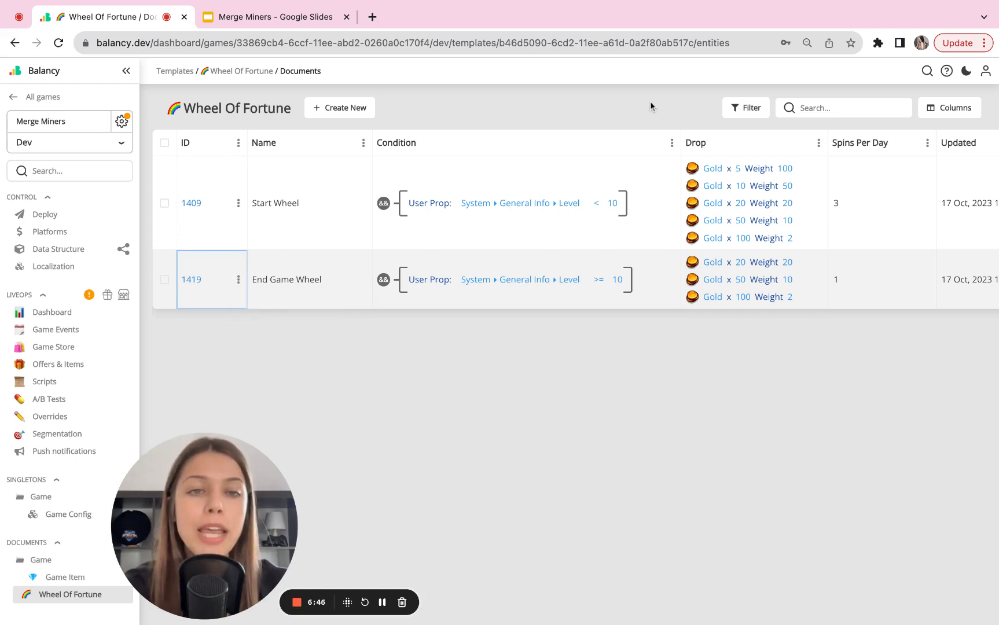
drag(681, 143, 557, 143)
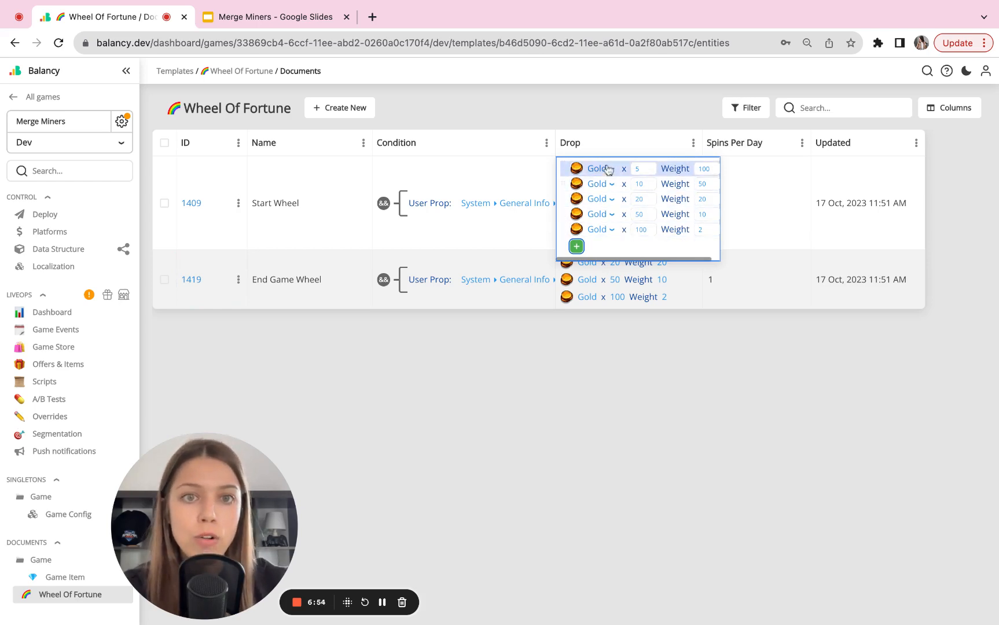
- Change Start Wheel drops to a Gift box x5 and a Block x50, then pick another item to swap
click(597, 168)
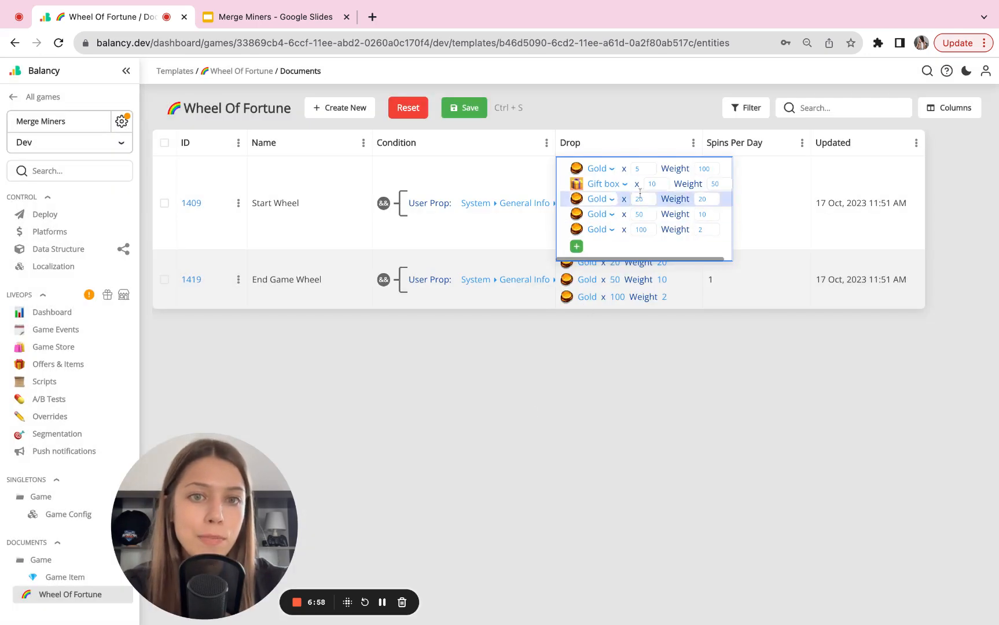
click(655, 184)
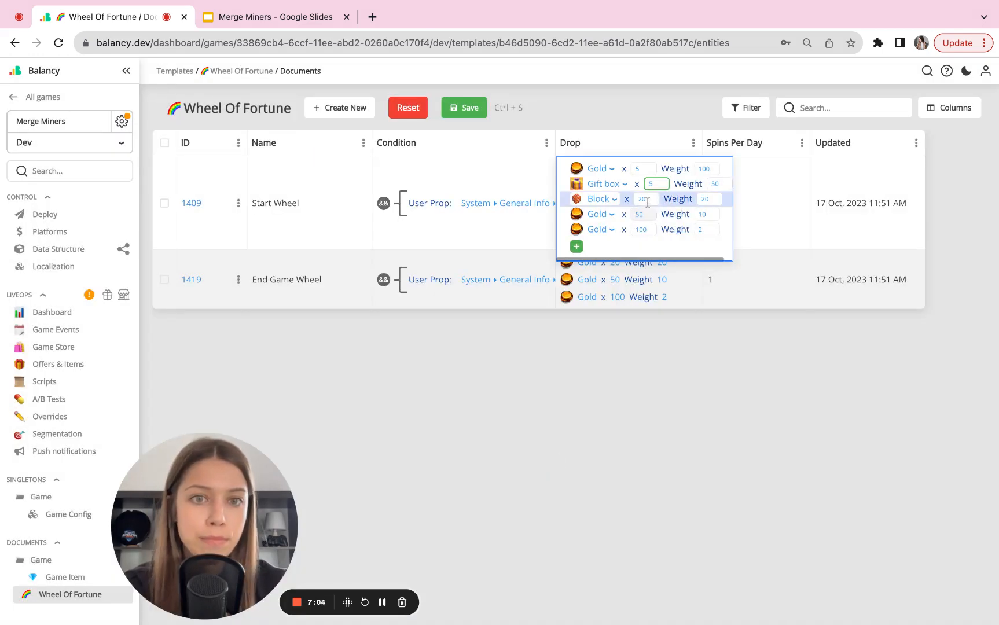
text(50)
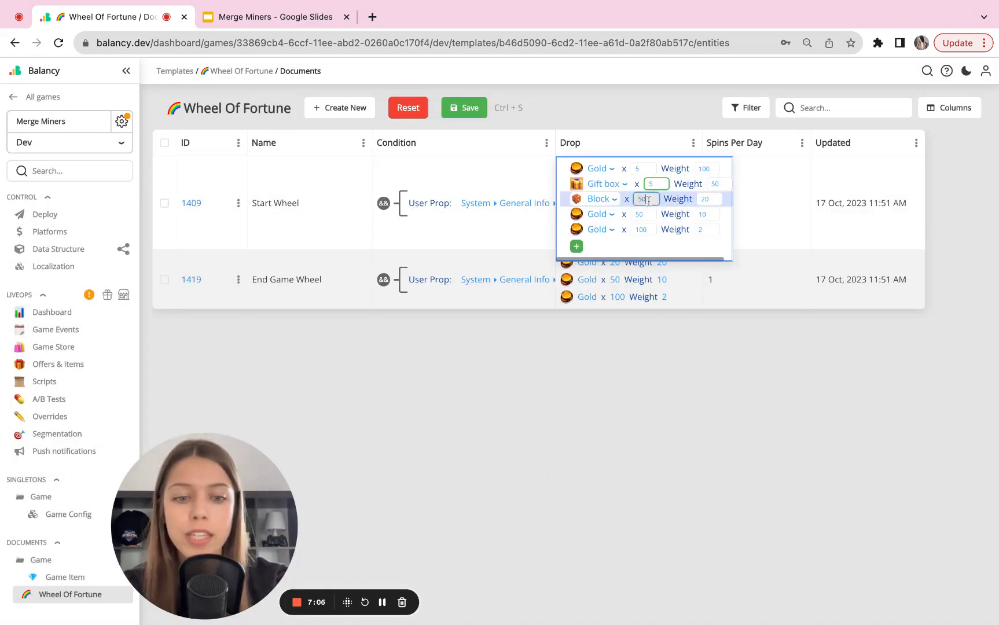
click(597, 198)
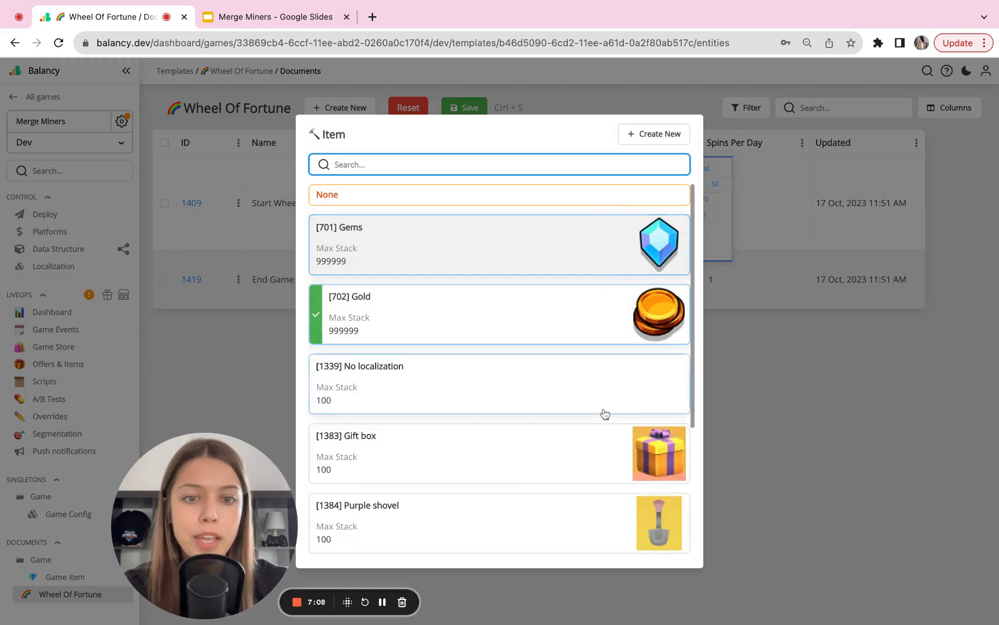